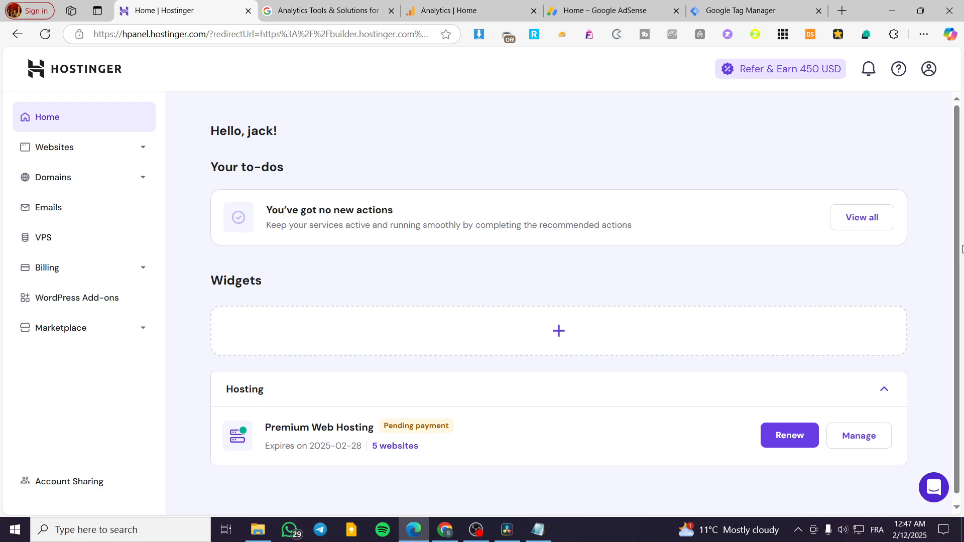
mouse_move(729, 171)
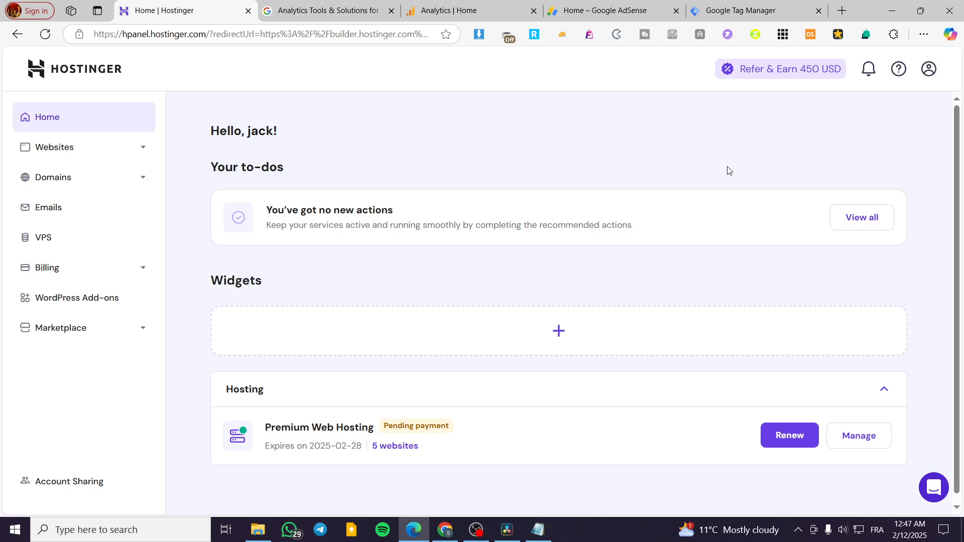
Step: Close the two Google Analytics tabs, keeping Hostinger hPanel, Tag Manager and the AdSense getting-started page
click(326, 10)
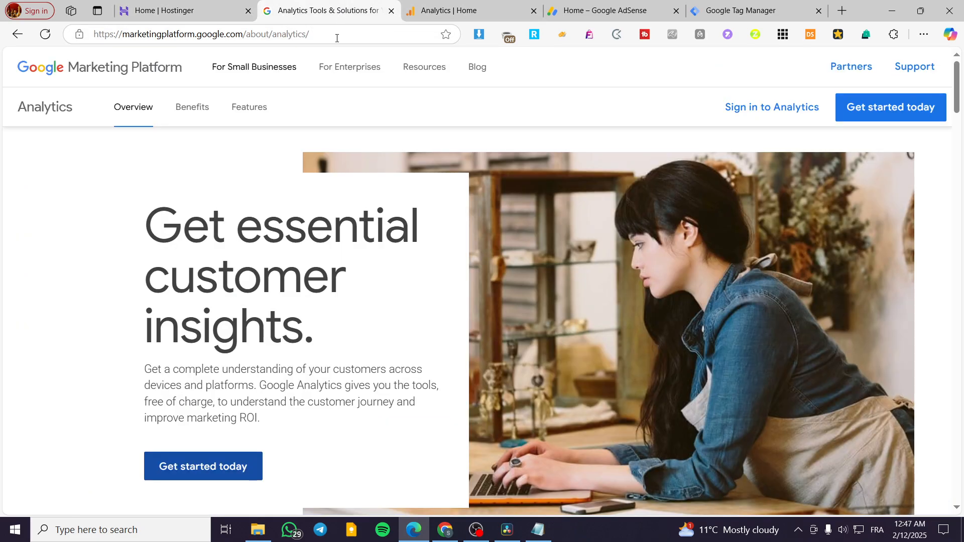
click(458, 10)
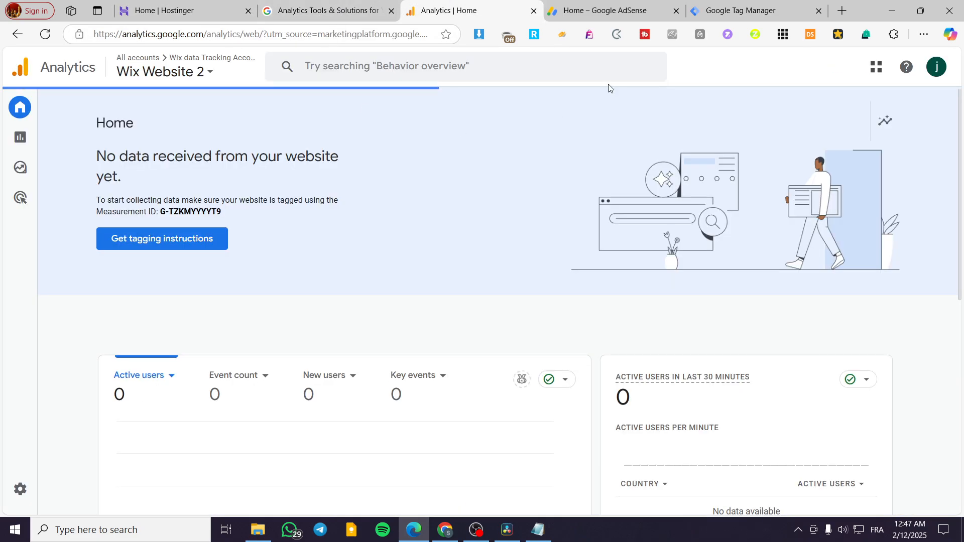
click(599, 10)
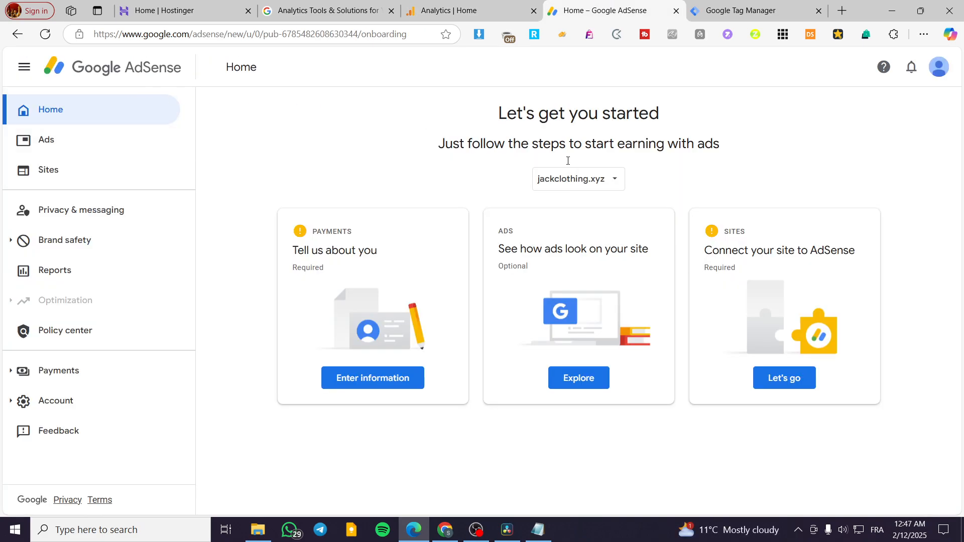
mouse_move(258, 58)
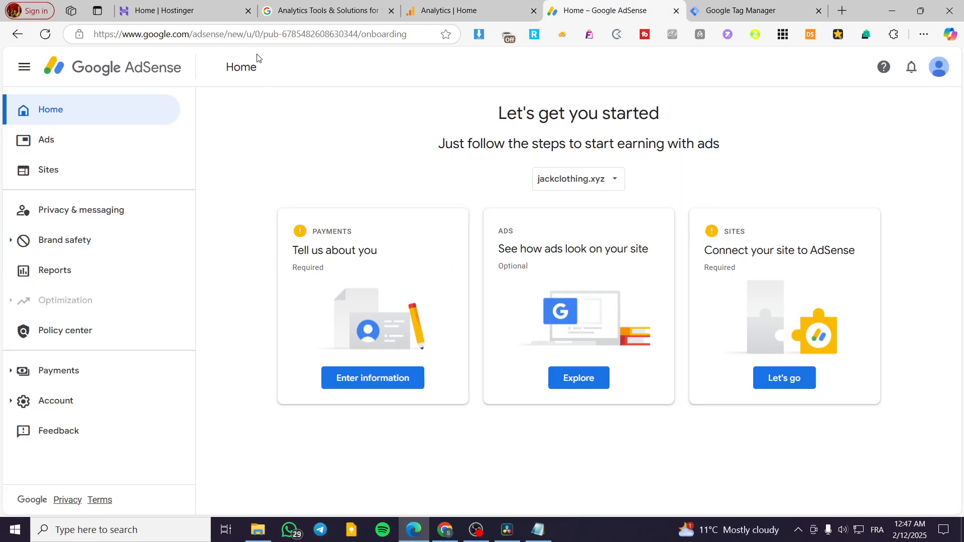
click(179, 10)
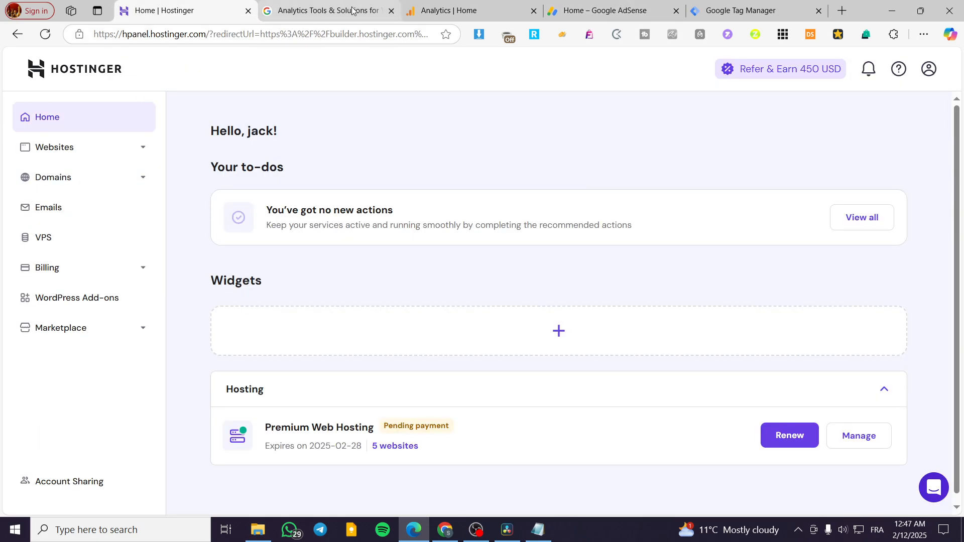
click(391, 10)
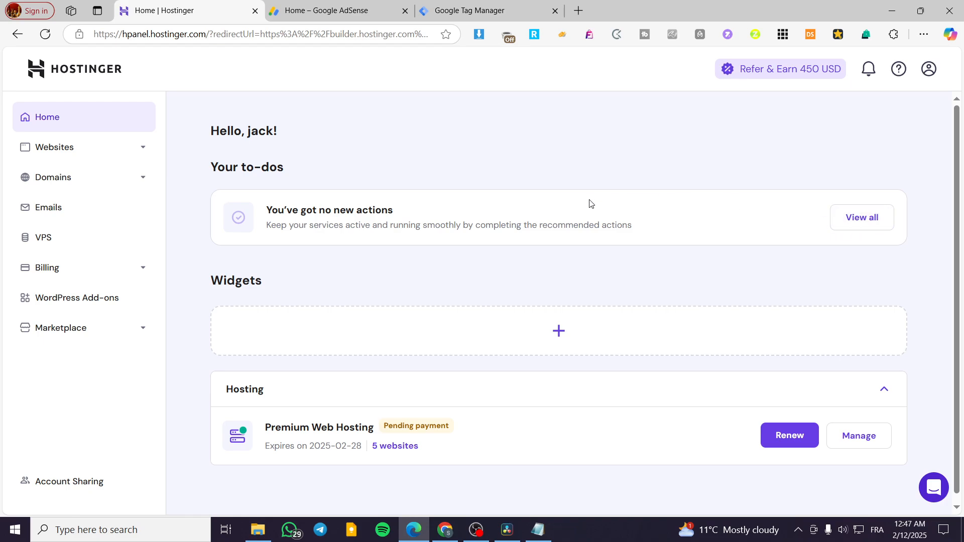
mouse_move(541, 201)
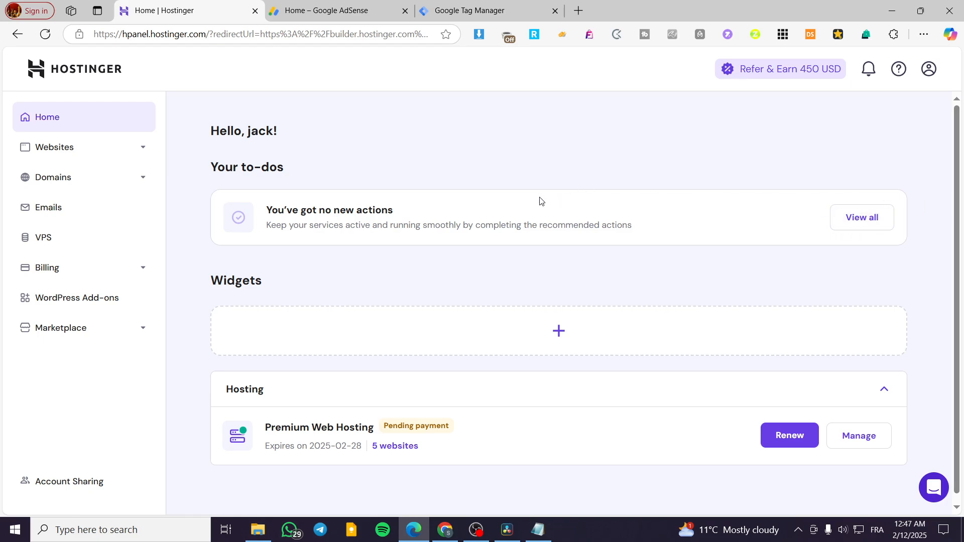
click(335, 10)
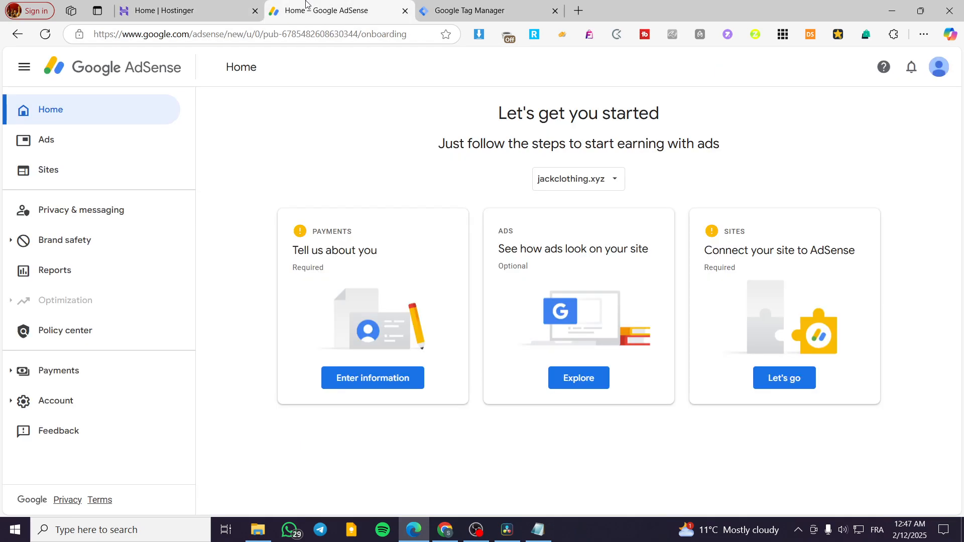
mouse_move(131, 73)
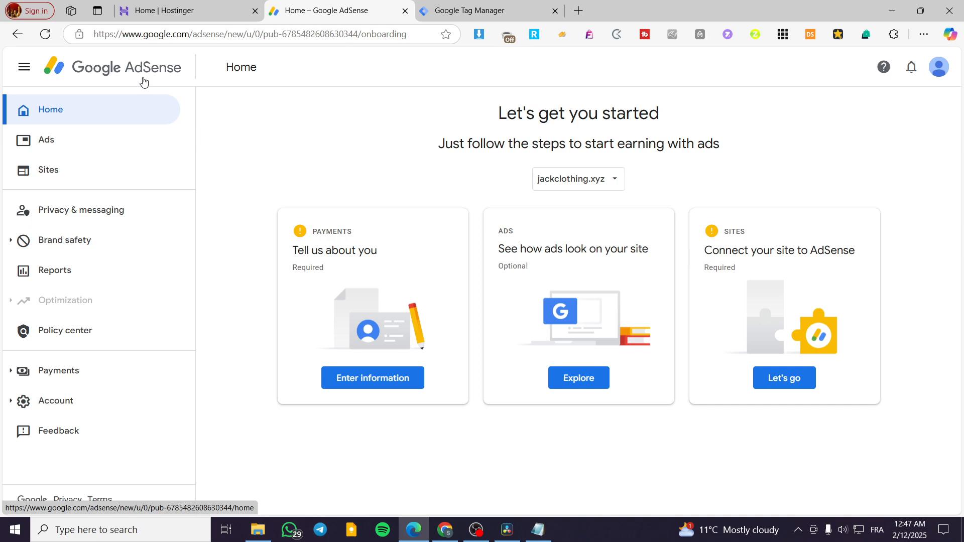
mouse_move(158, 85)
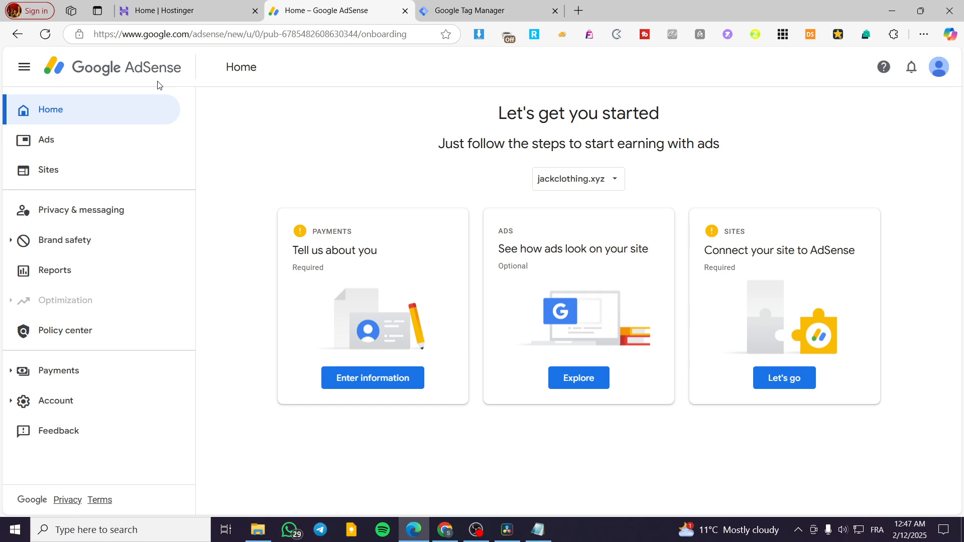
mouse_move(562, 158)
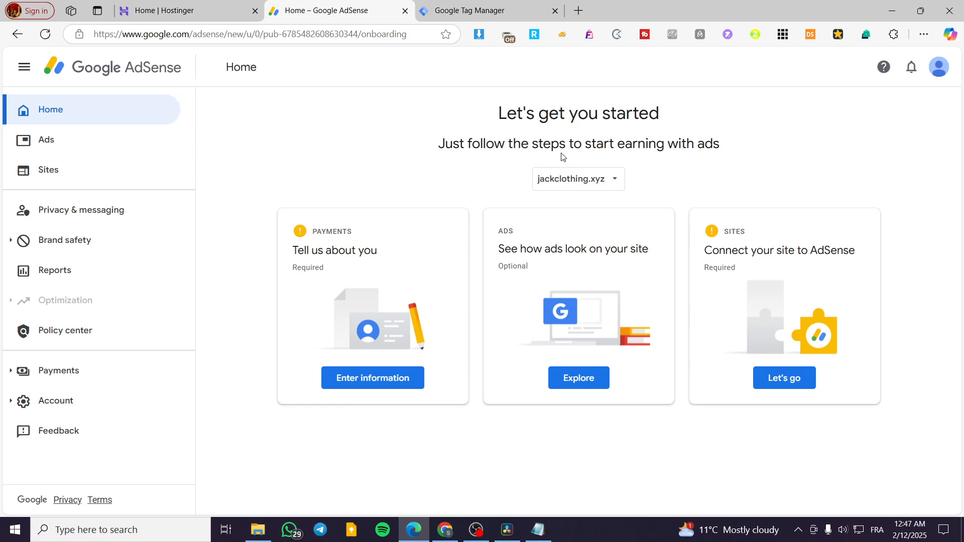
mouse_move(125, 75)
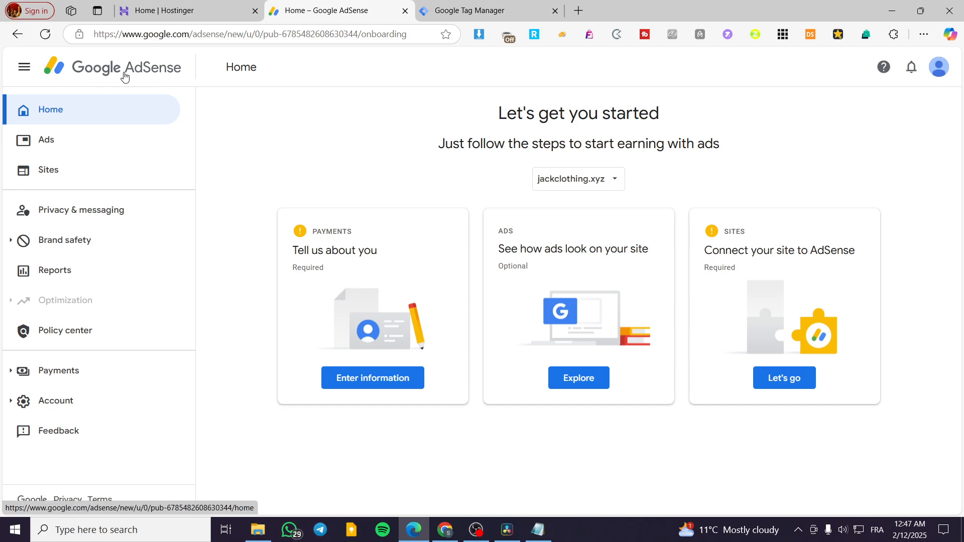
mouse_move(849, 141)
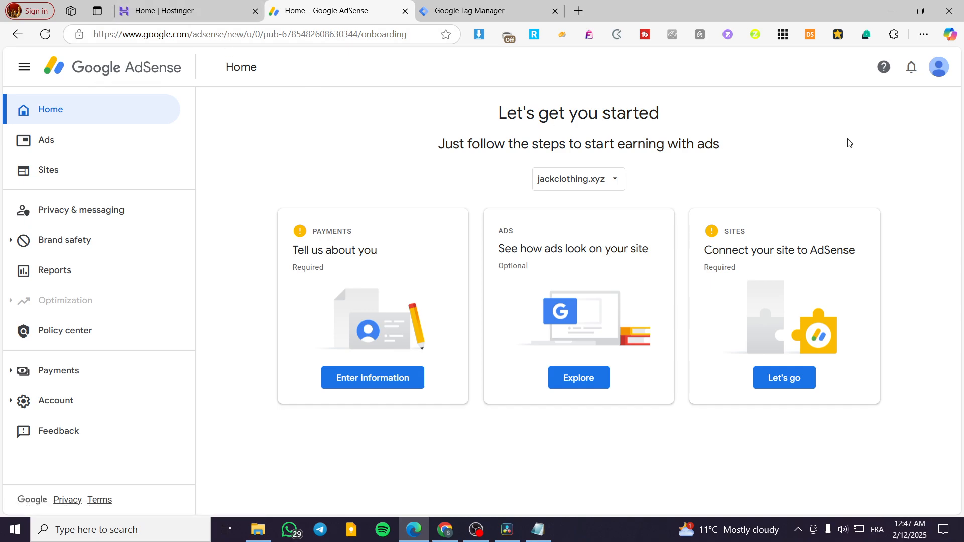
mouse_move(76, 174)
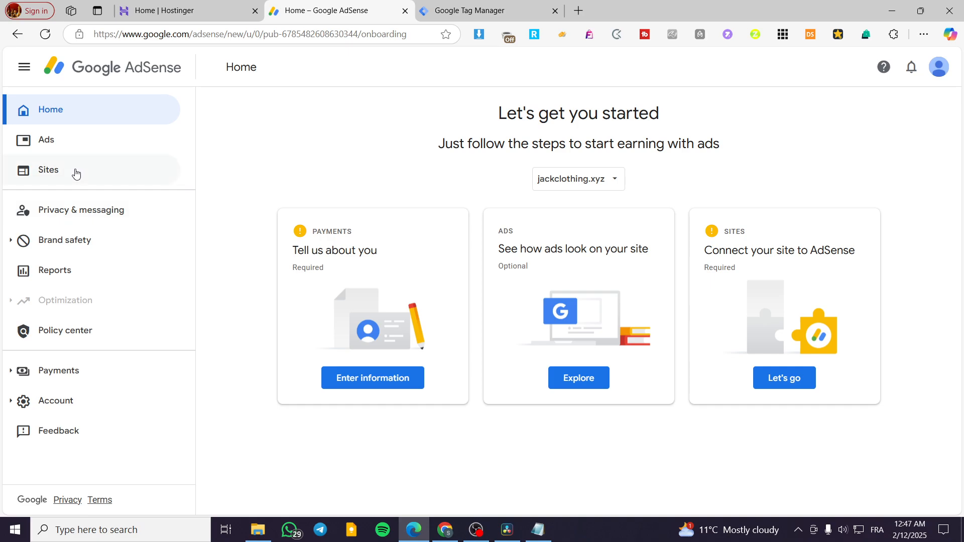
Step: Show the AdSense Sites list where jackclothing.xyz needs review with ads.txt Not found
click(48, 170)
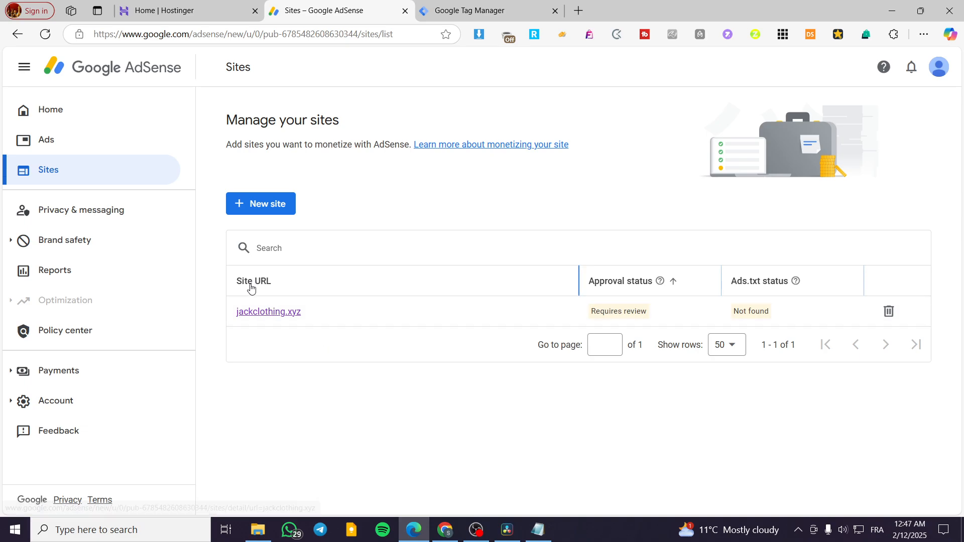
mouse_move(284, 205)
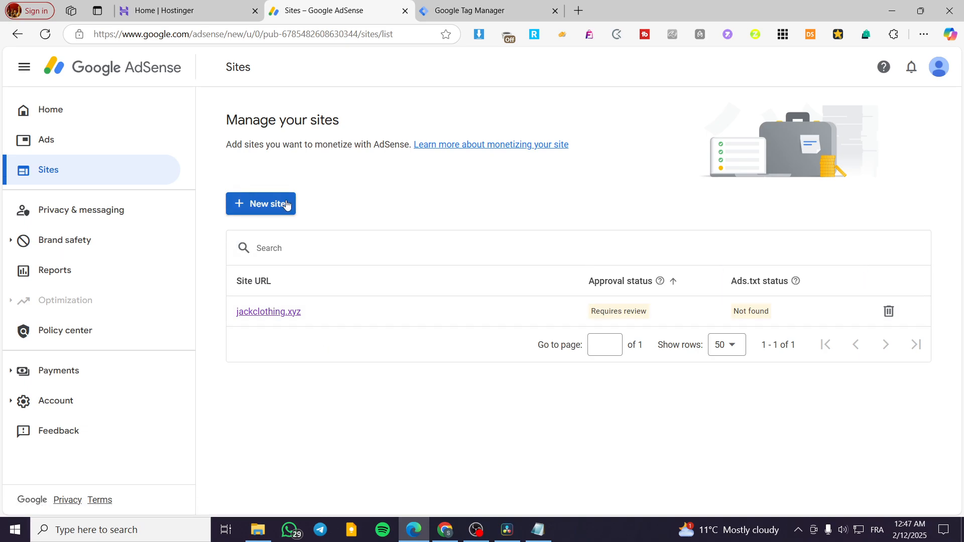
mouse_move(762, 299)
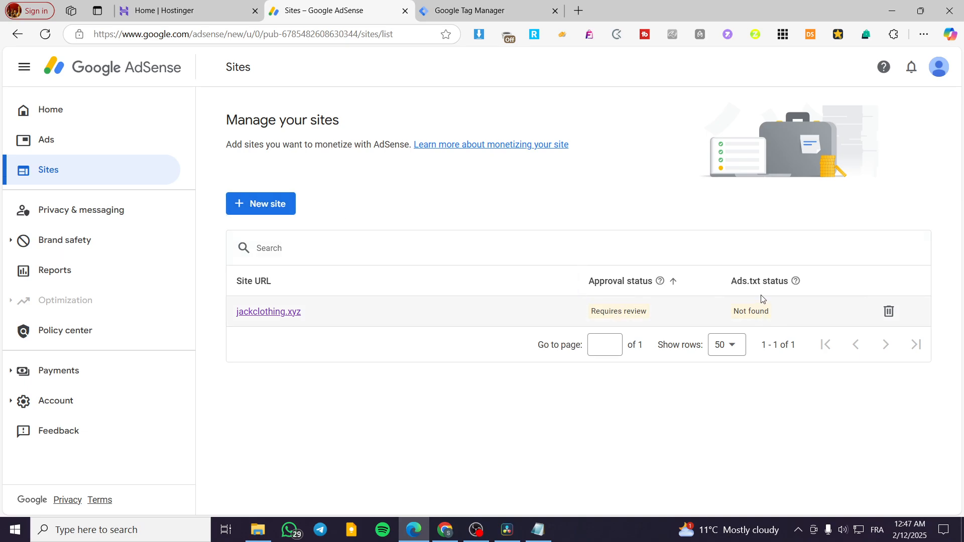
mouse_move(745, 291)
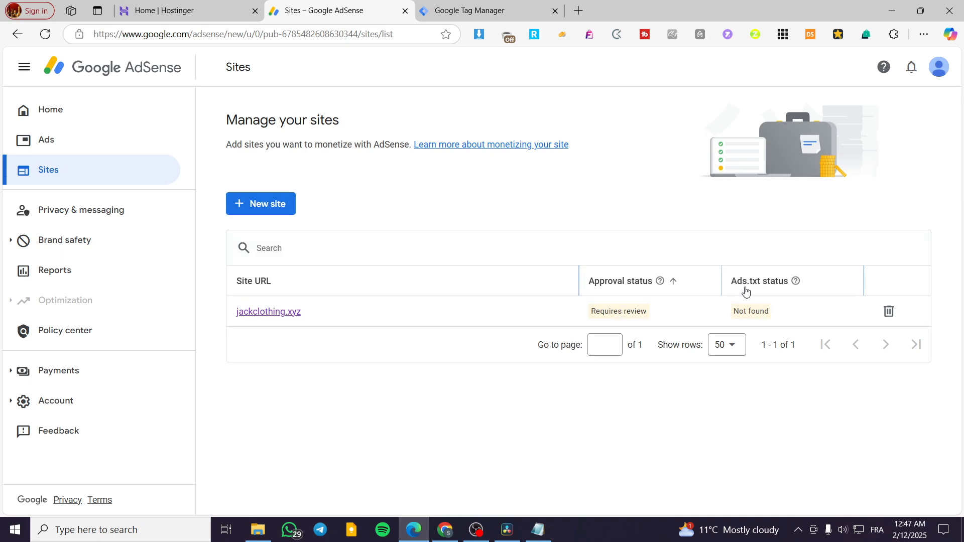
mouse_move(658, 333)
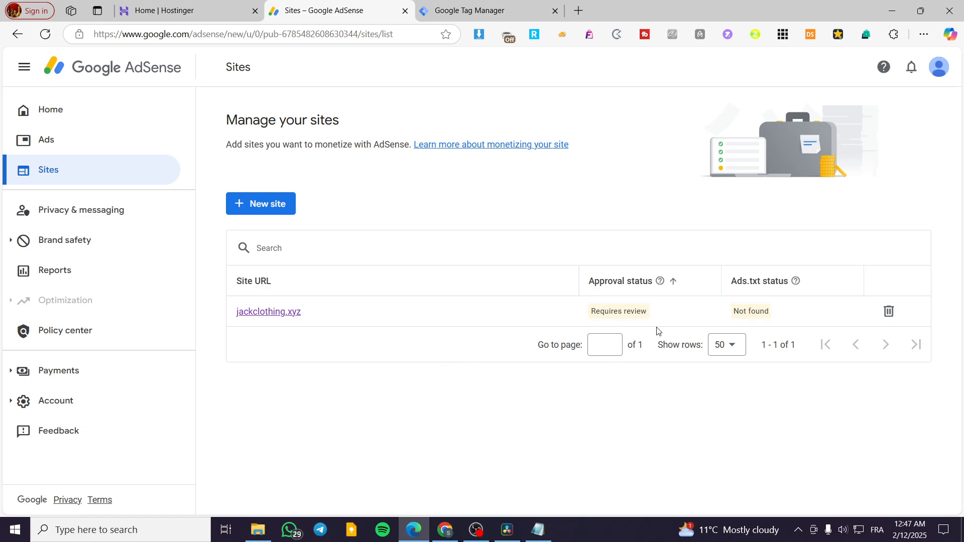
Step: Delete jackclothing.xyz from AdSense, leaving the sites list empty, and return to Hostinger
click(887, 311)
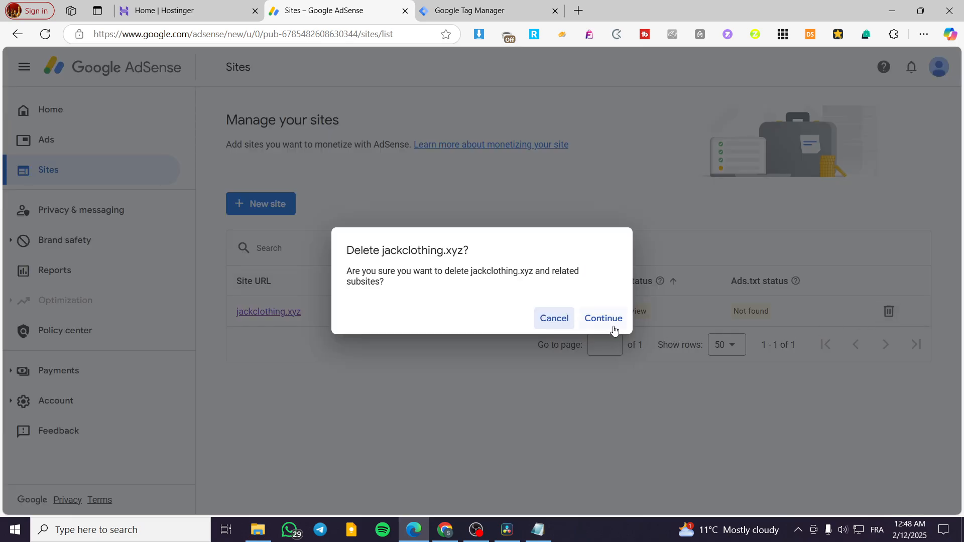
click(603, 318)
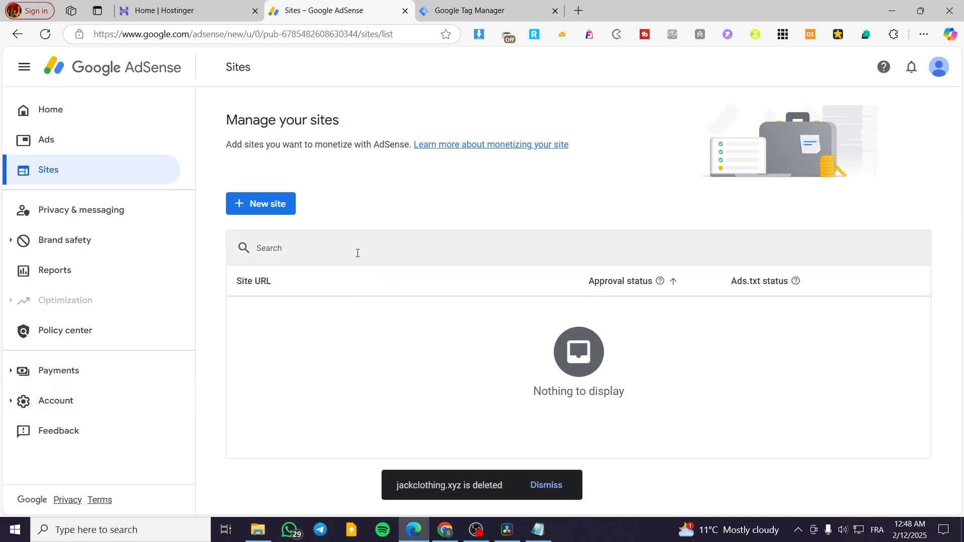
click(185, 10)
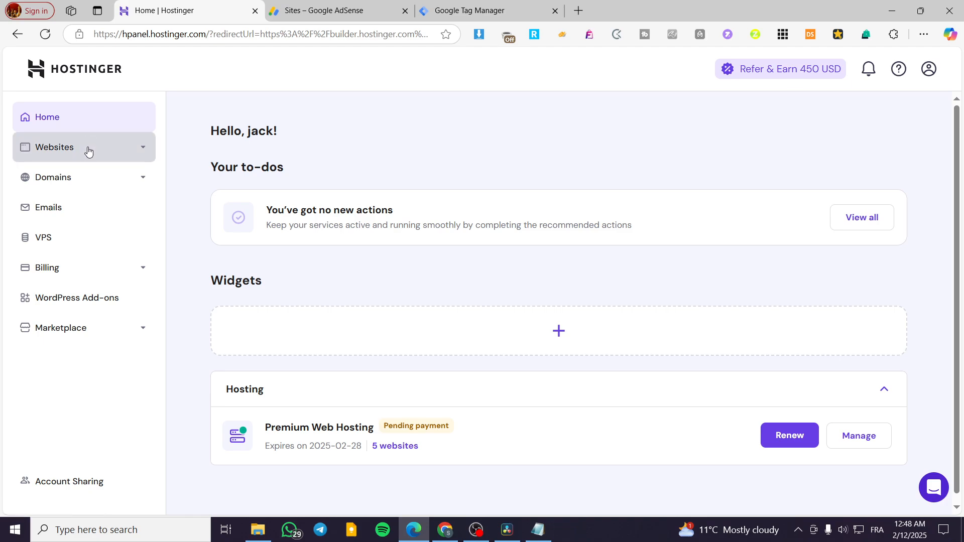
Step: Copy the jacksclothing.xyz domain name from the Hostinger websites list
click(54, 146)
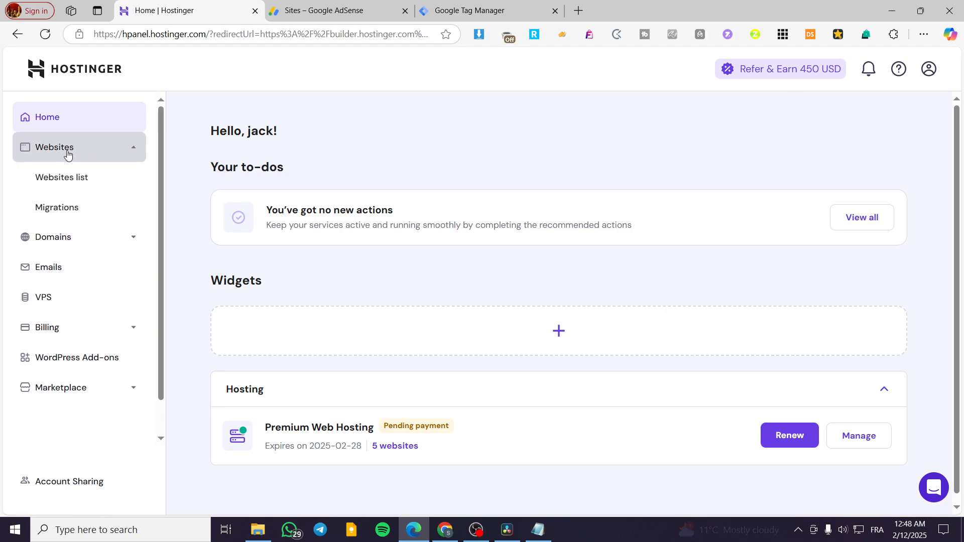
click(62, 176)
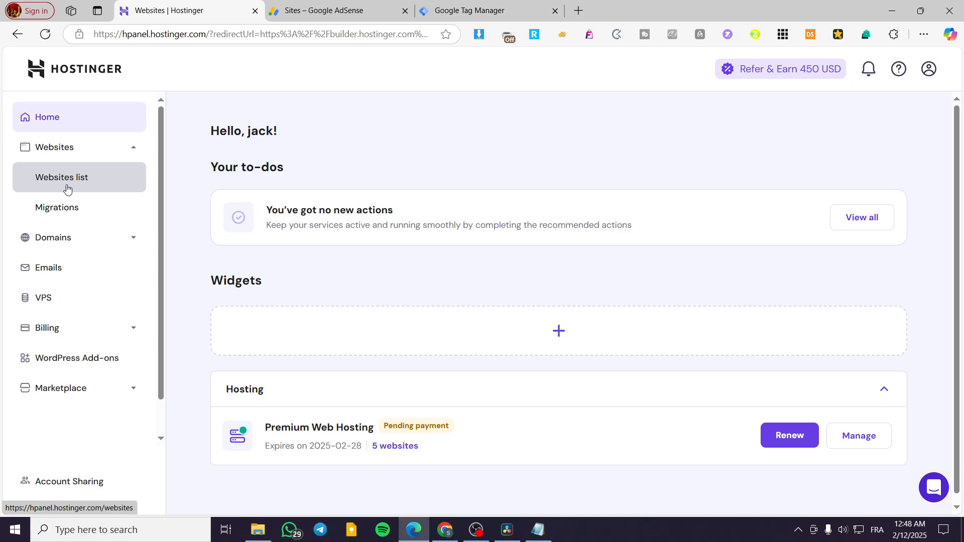
click(61, 177)
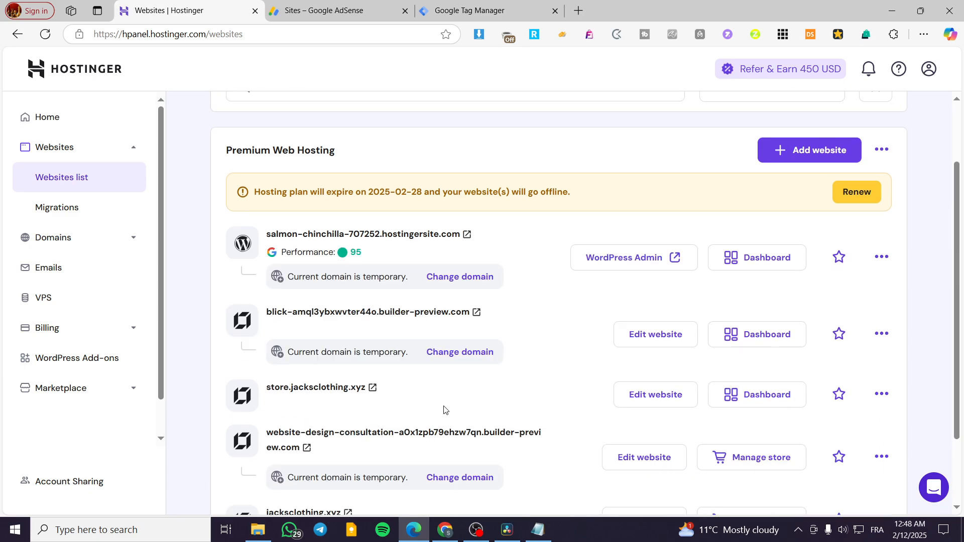
scroll(down, 3)
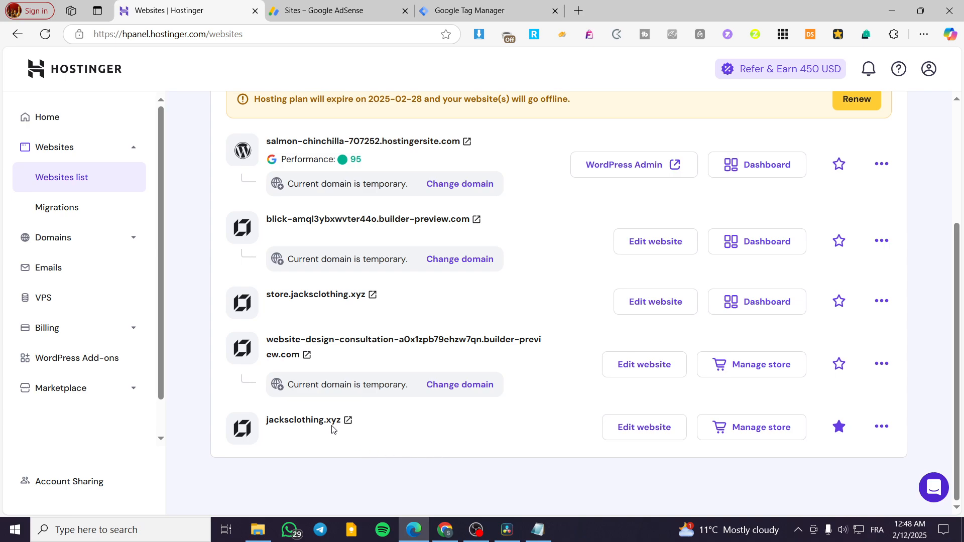
double_click(303, 419)
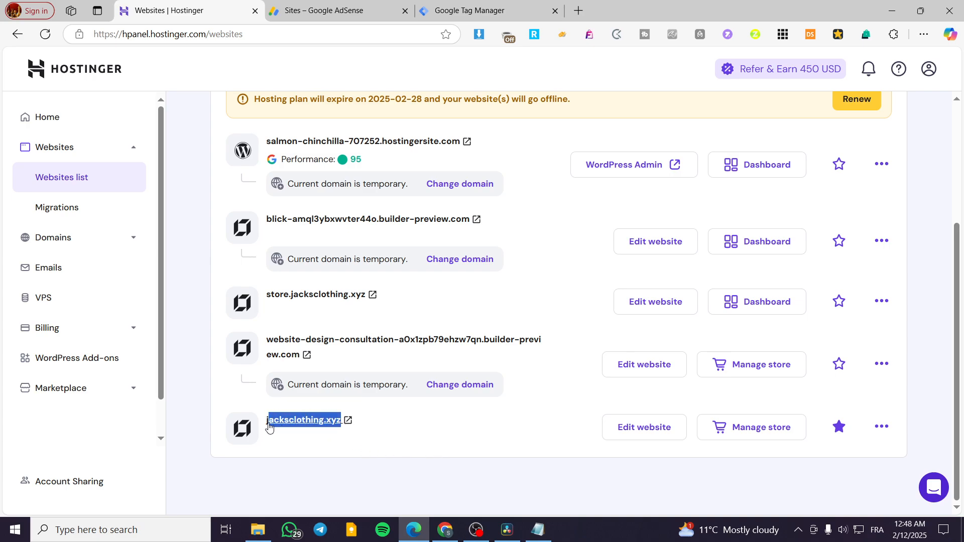
right_click(303, 419)
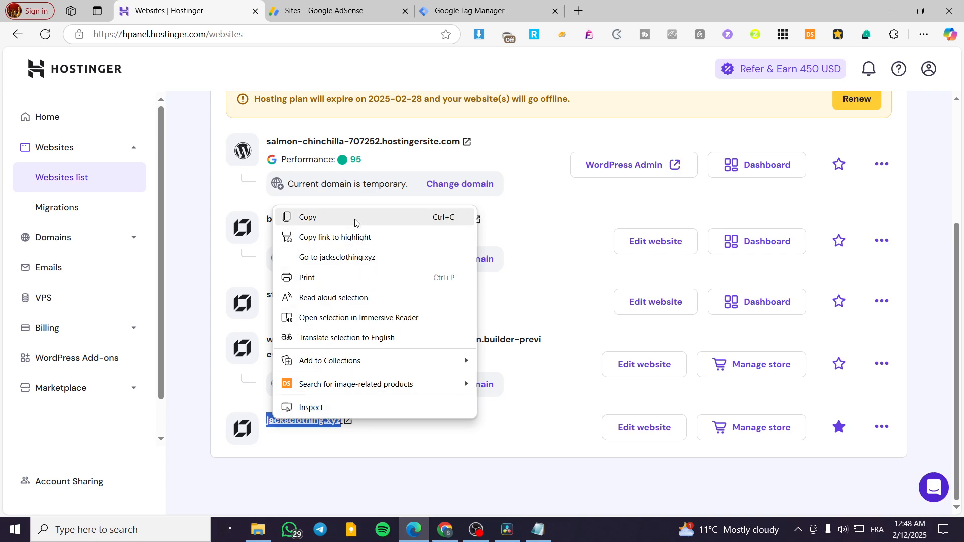
click(295, 431)
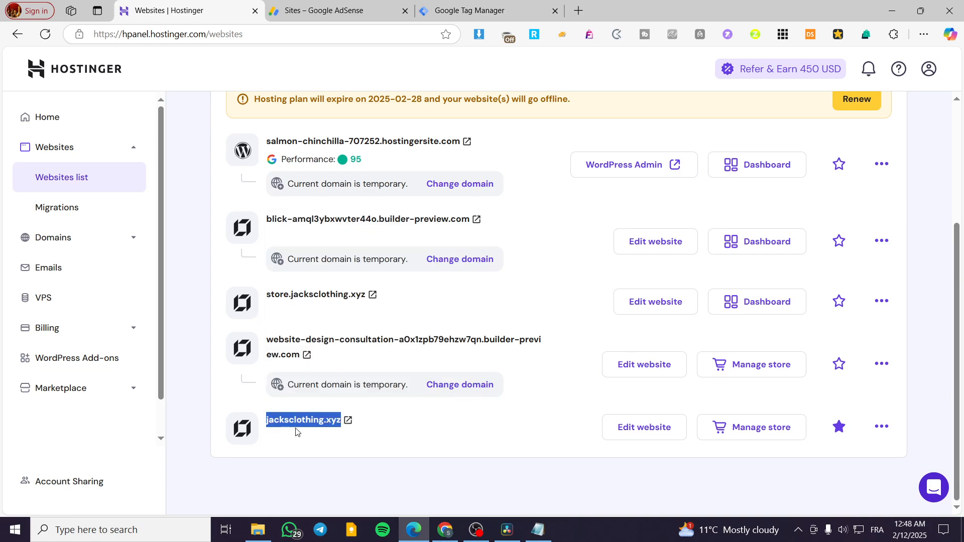
mouse_move(644, 428)
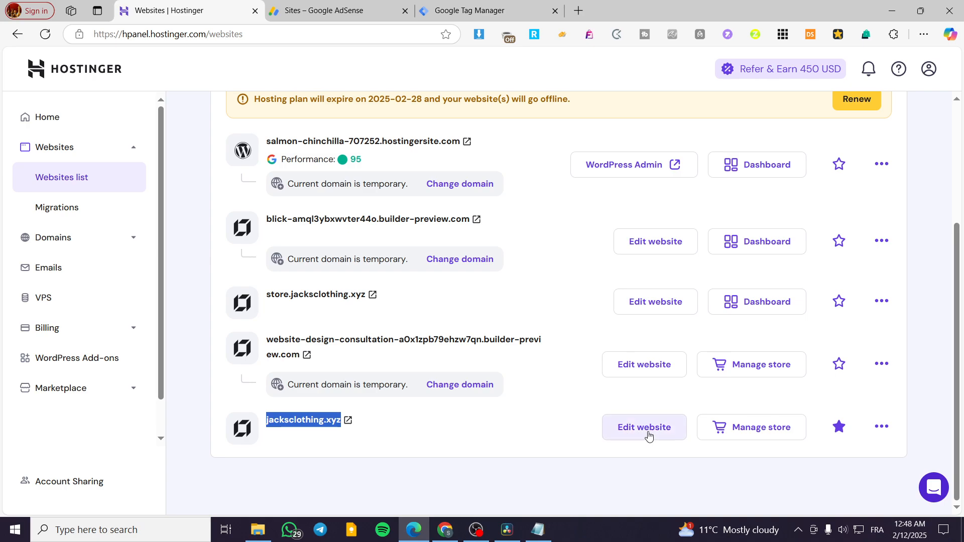
Step: Start editing jacksclothing.xyz in the Hostinger Website Builder
click(644, 427)
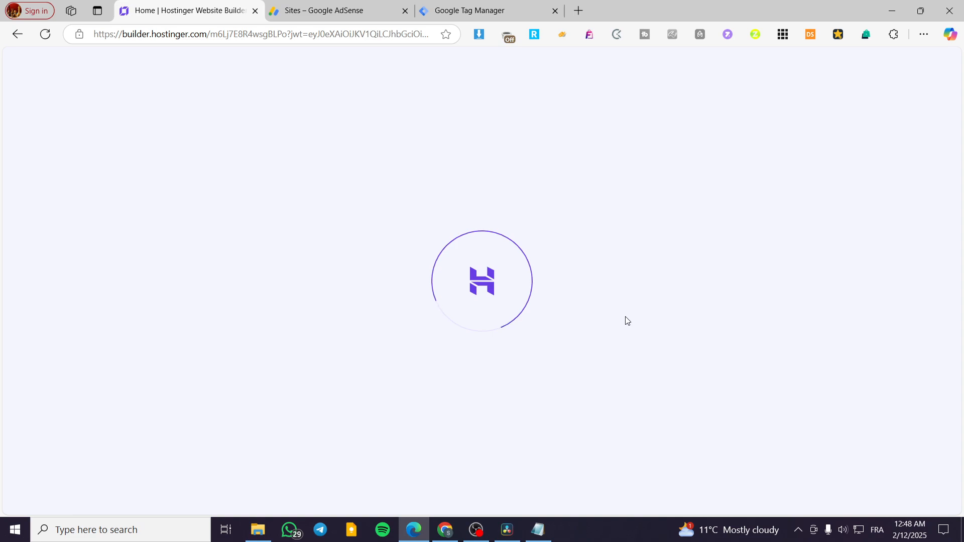
mouse_move(849, 325)
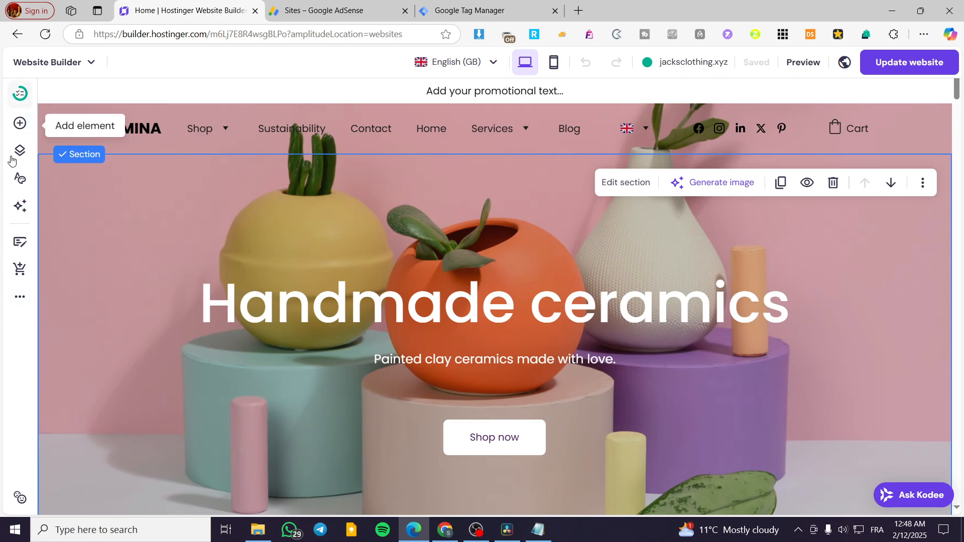
Step: Show the site's Integrations panel listing Custom code, WhatsApp, Google AdSense and others
click(19, 297)
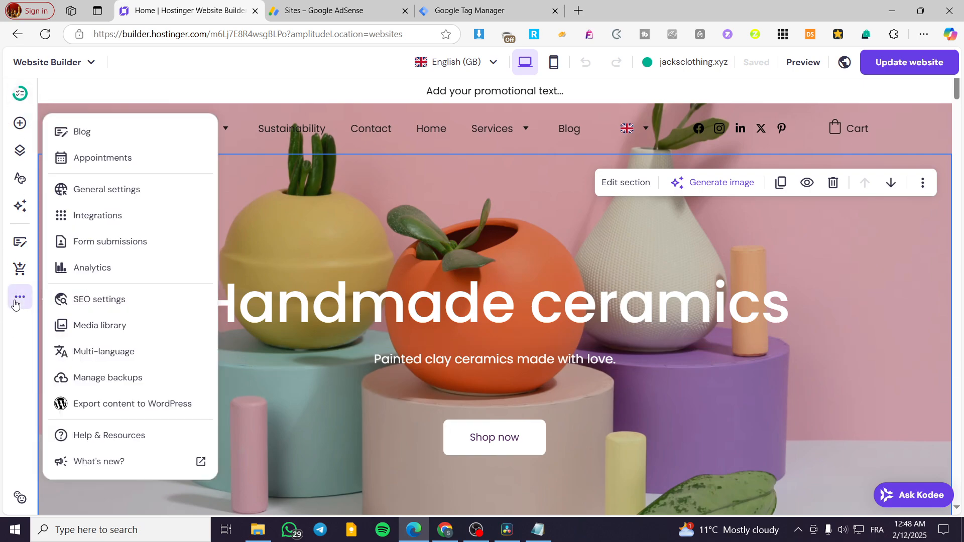
click(97, 214)
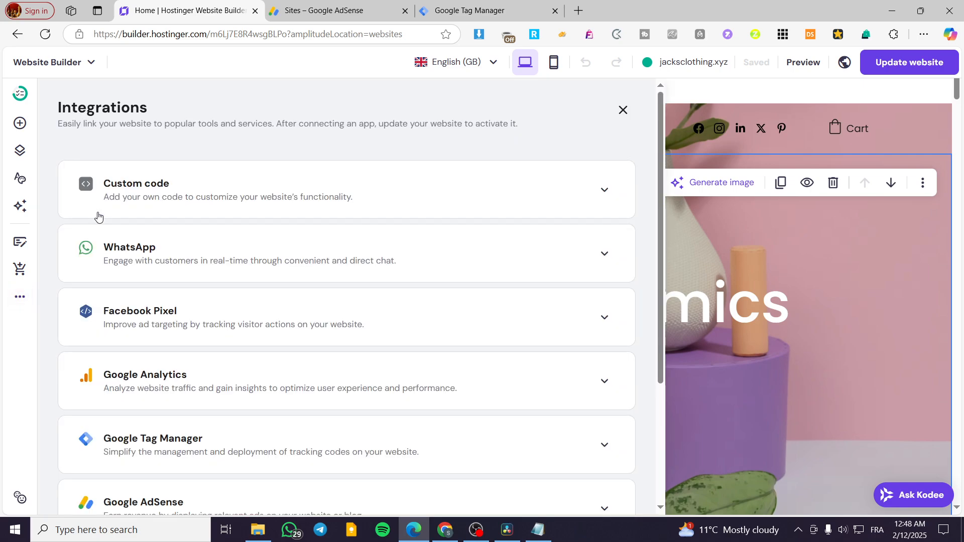
Step: Expand the Google AdSense integration to reveal its empty ads.txt content box
scroll(down, 3)
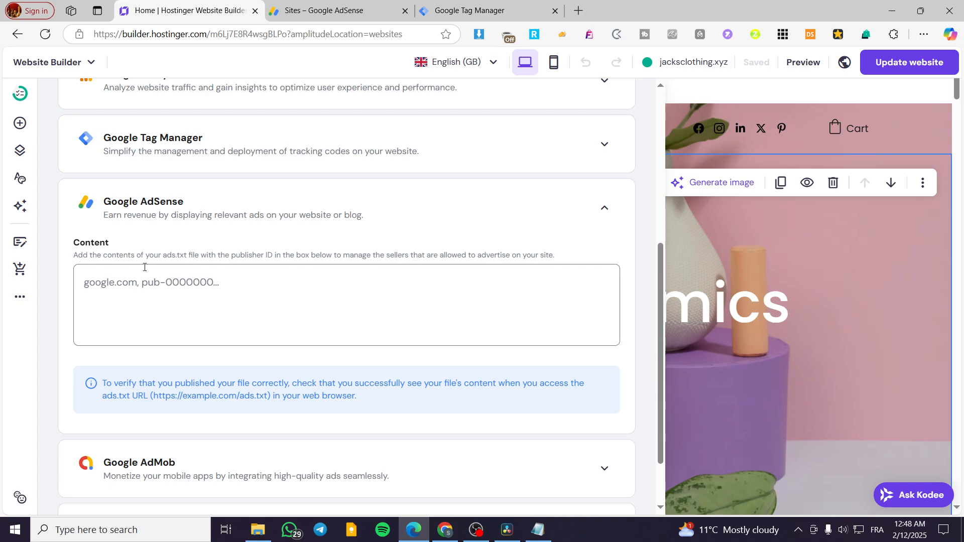
double_click(174, 254)
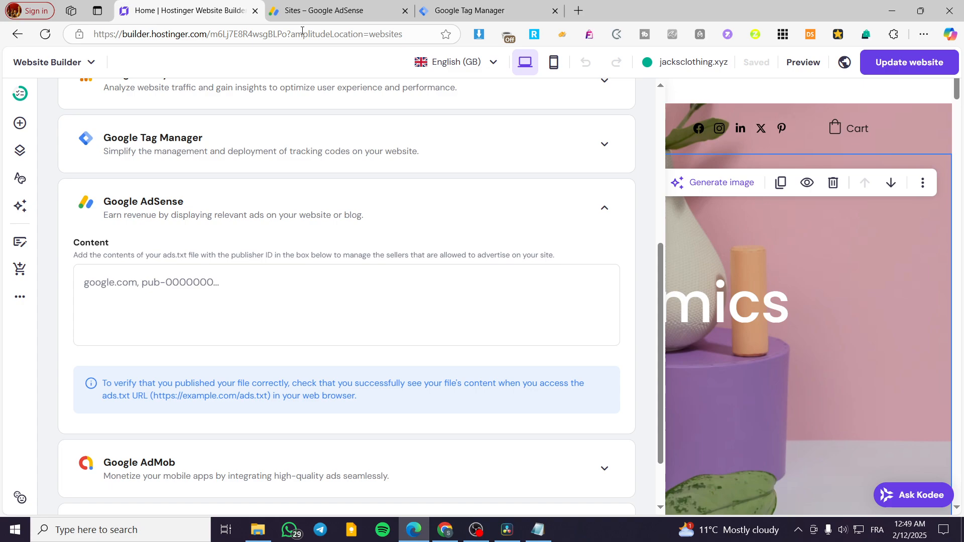
click(332, 10)
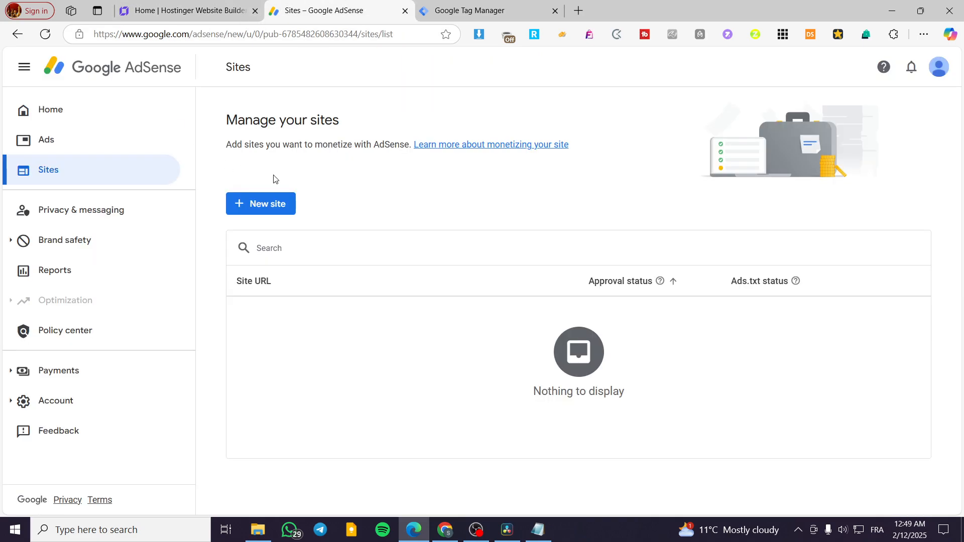
click(260, 204)
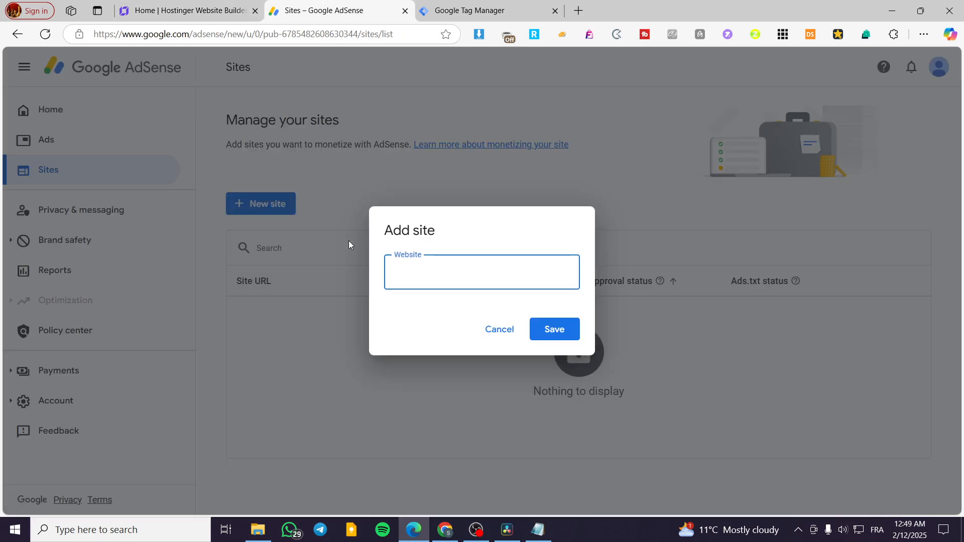
text(lacksclothing.xyz)
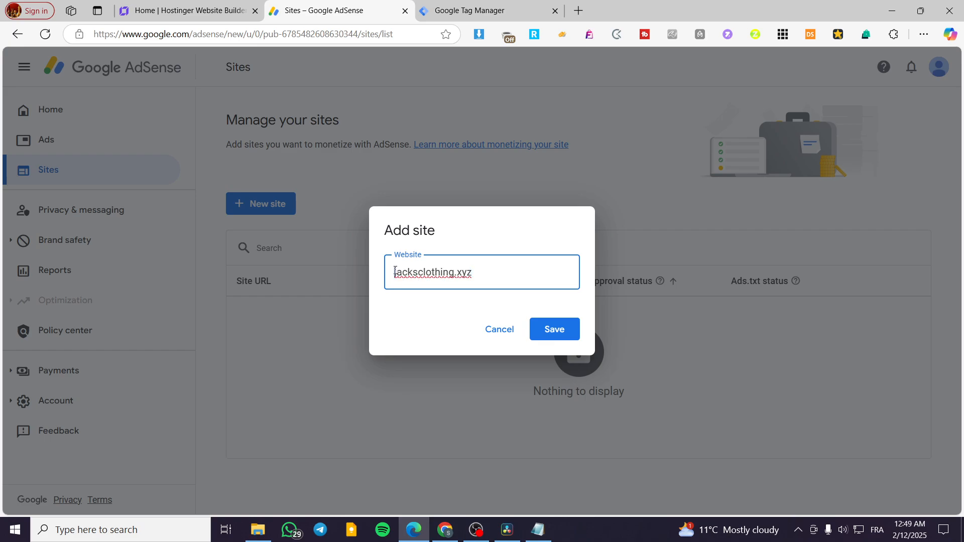
text(hj)
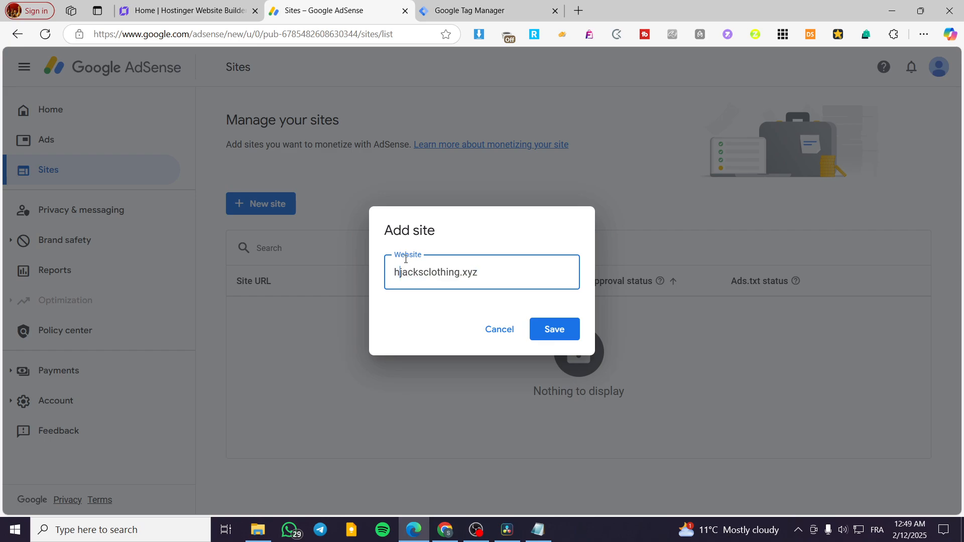
text(ttps://)
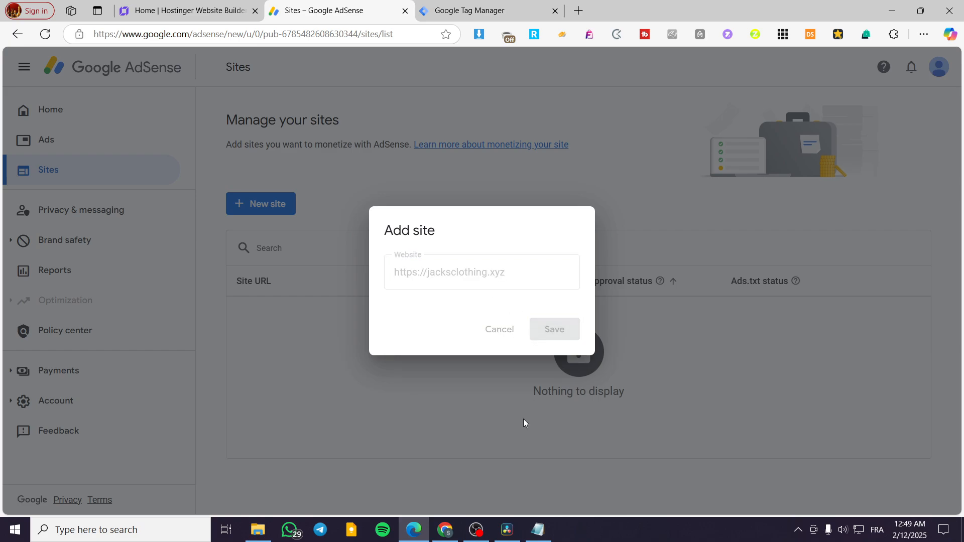
click(553, 329)
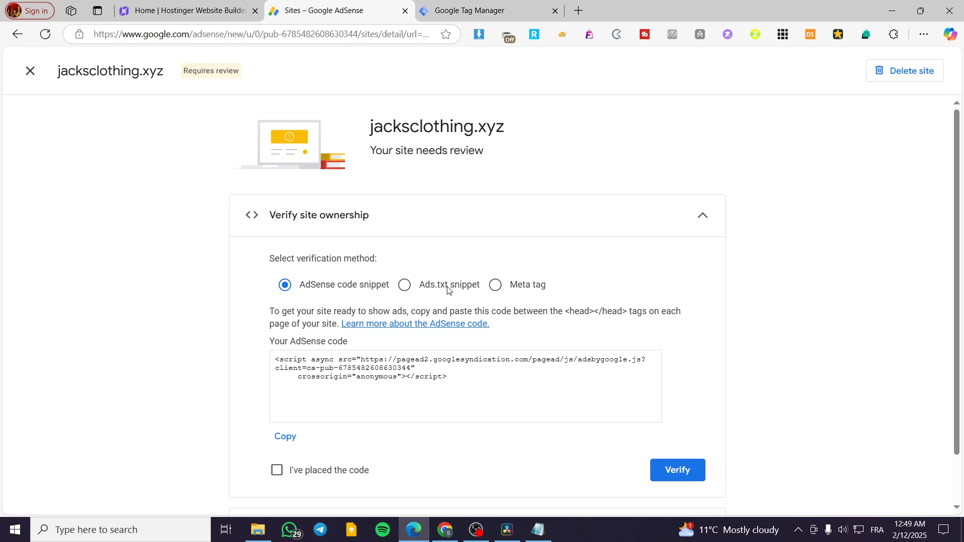
Step: Choose ads.txt snippet as the verification method and select its whole line
click(404, 284)
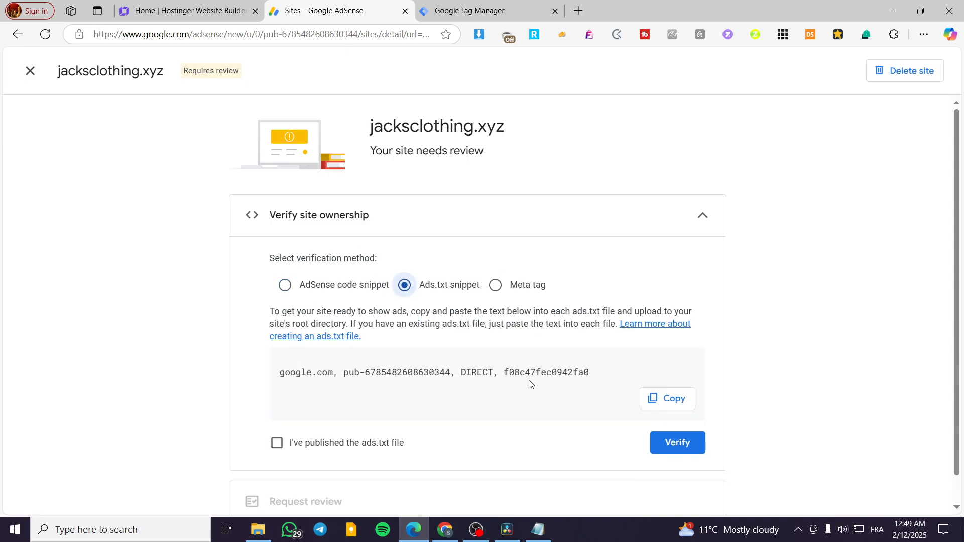
triple_click(431, 372)
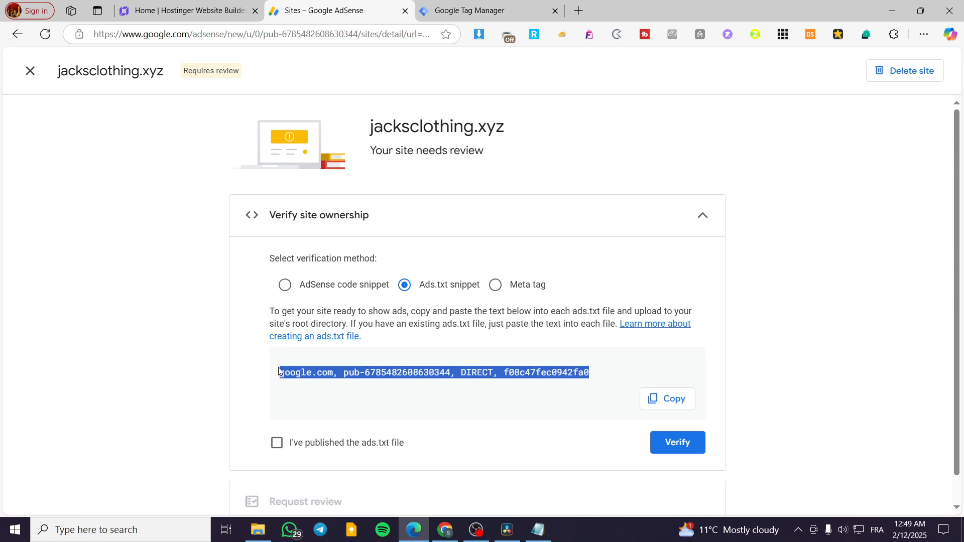
mouse_move(465, 170)
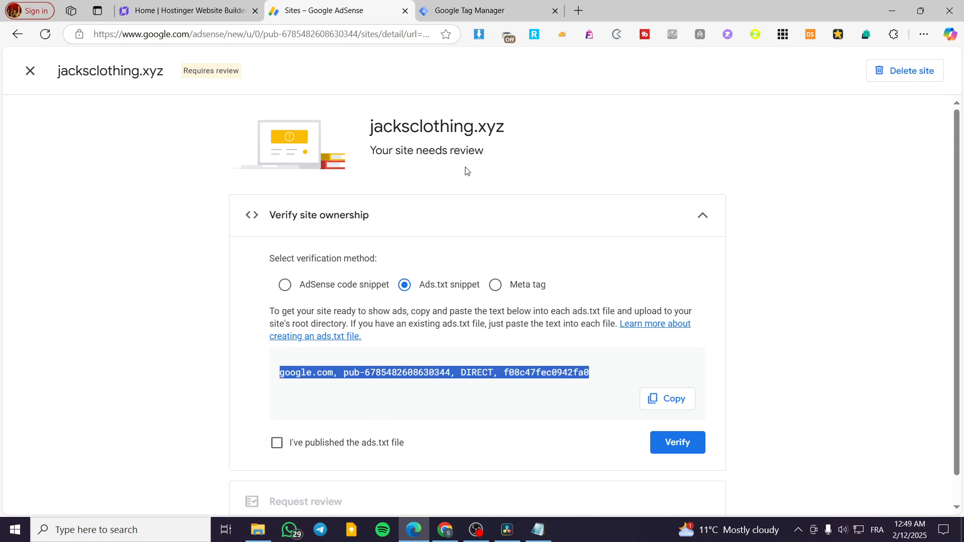
Step: Save the pasted ads.txt line in Hostinger, publish the website, then return to AdSense
click(188, 10)
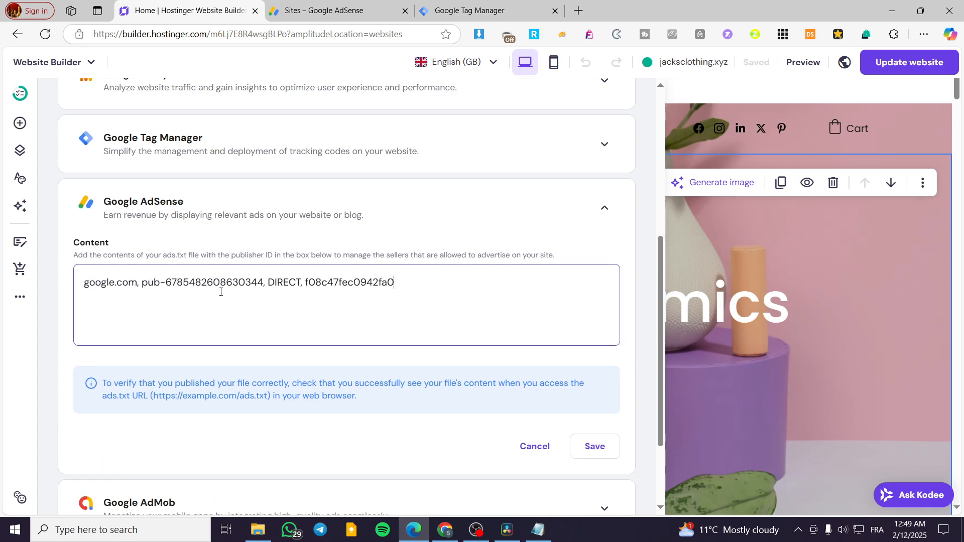
mouse_move(310, 368)
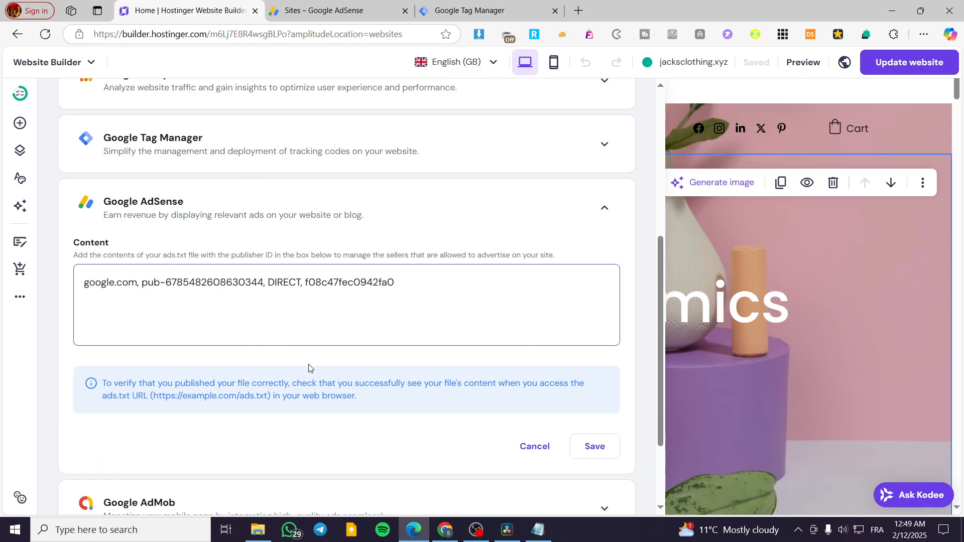
click(593, 445)
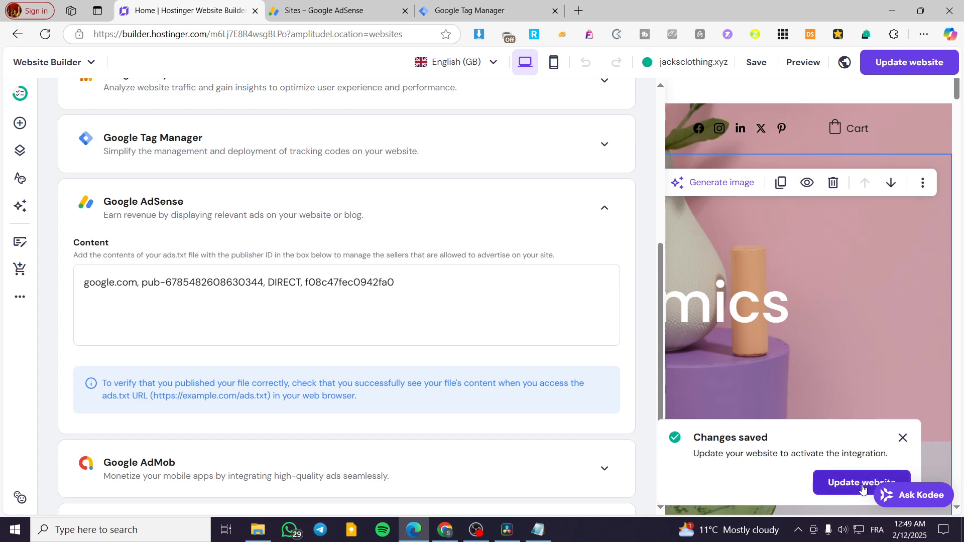
click(858, 481)
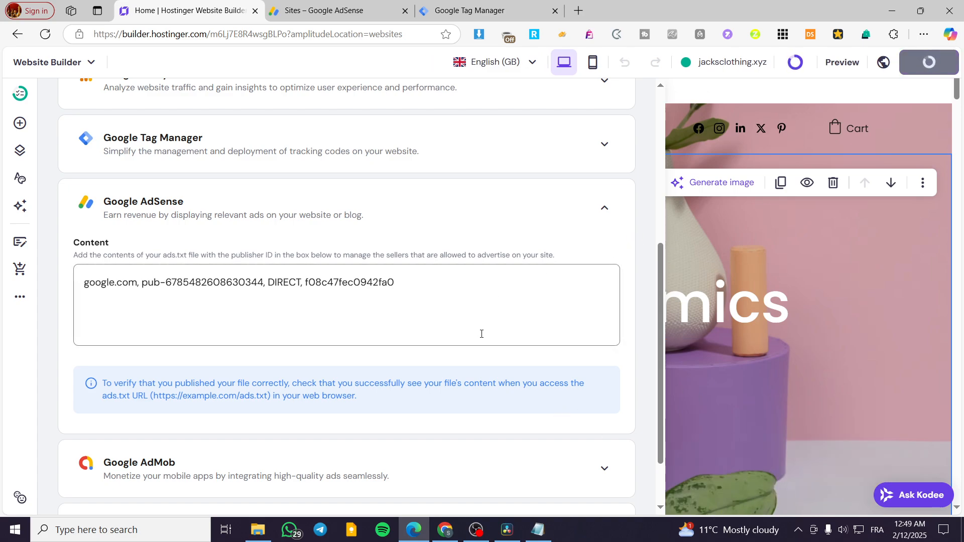
mouse_move(529, 240)
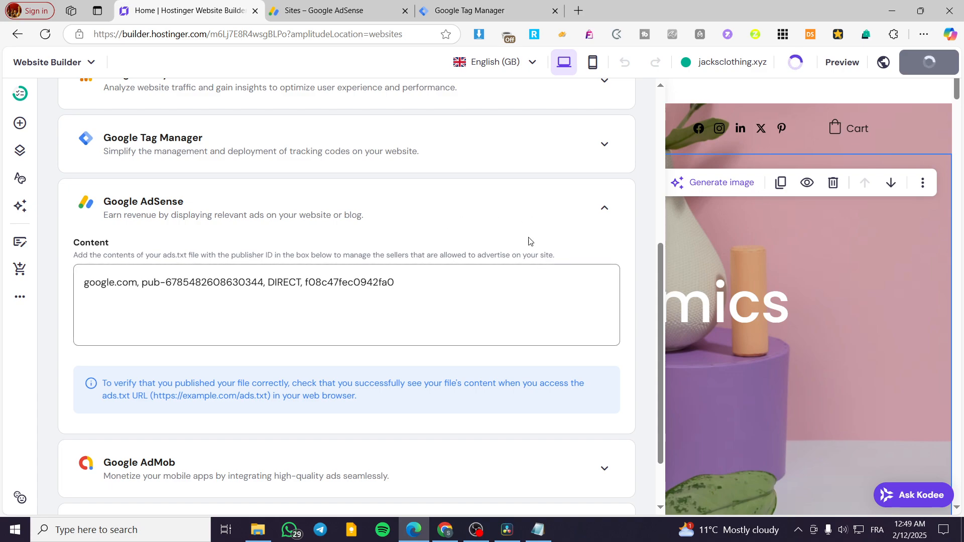
mouse_move(336, 10)
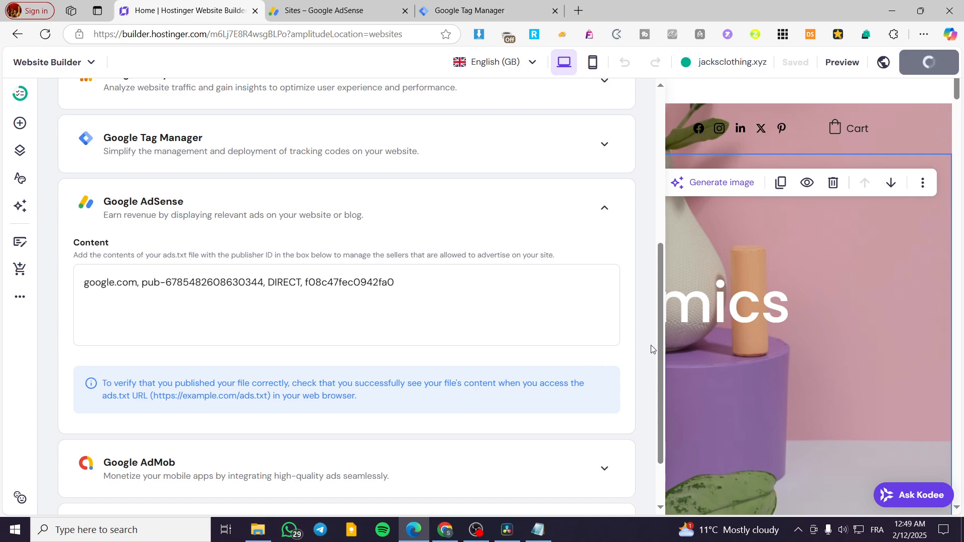
click(915, 63)
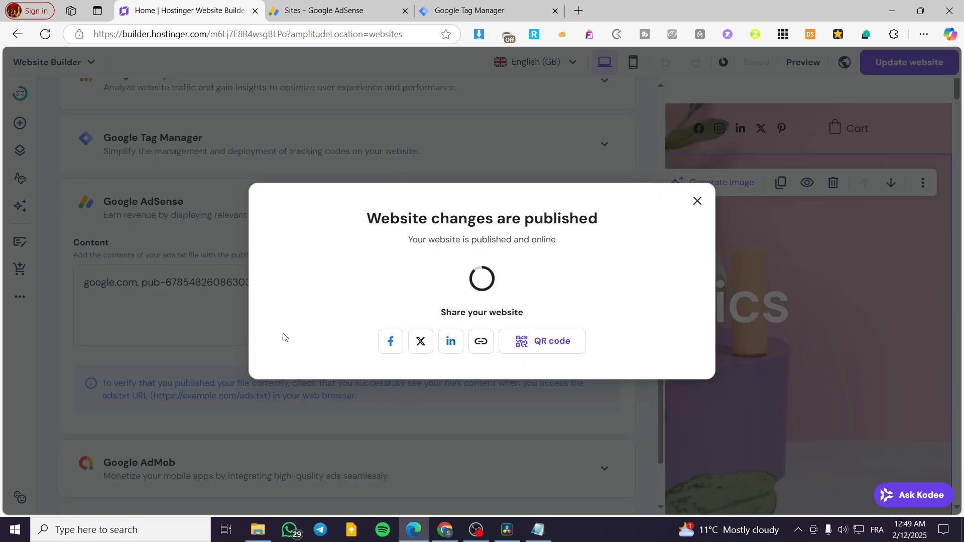
click(697, 201)
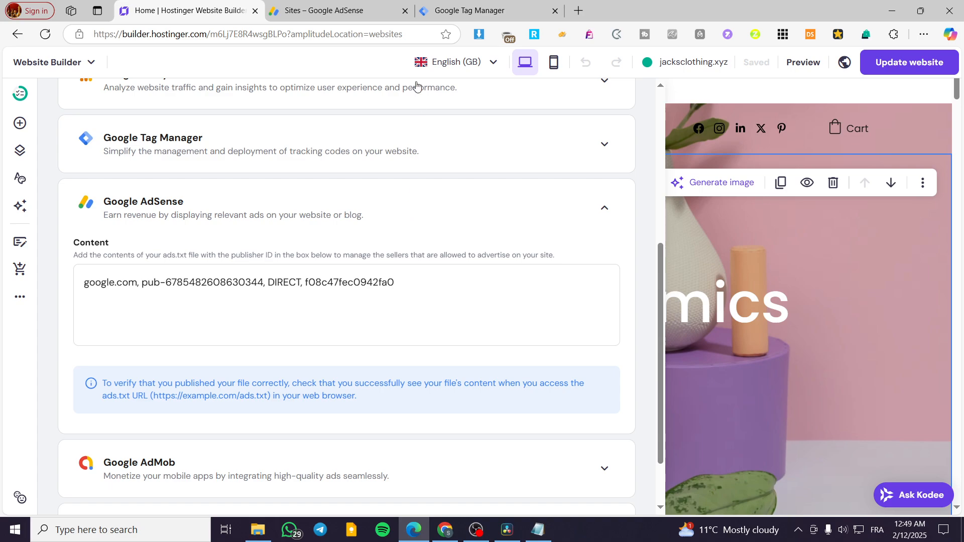
click(334, 10)
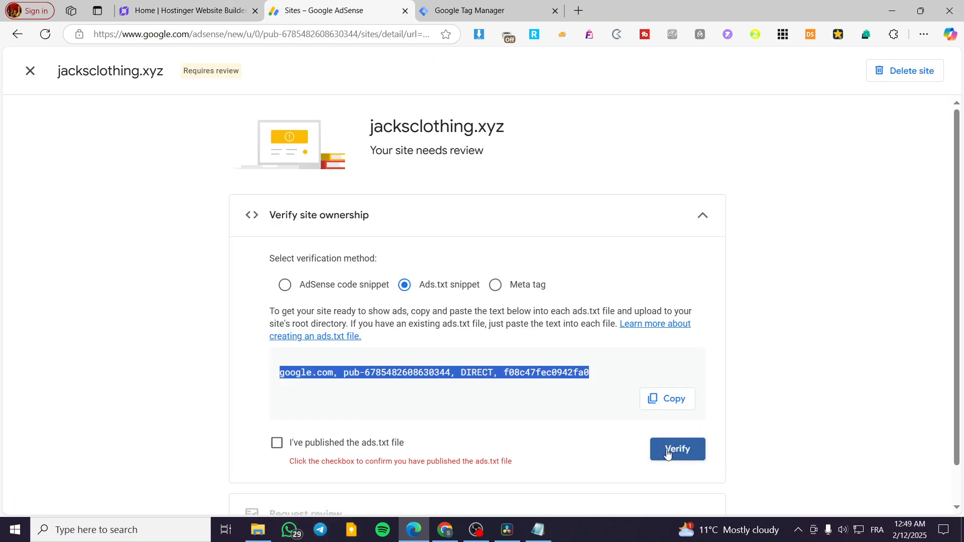
Step: Confirm the ads.txt file is published, verify jacksclothing.xyz and request its review
click(276, 443)
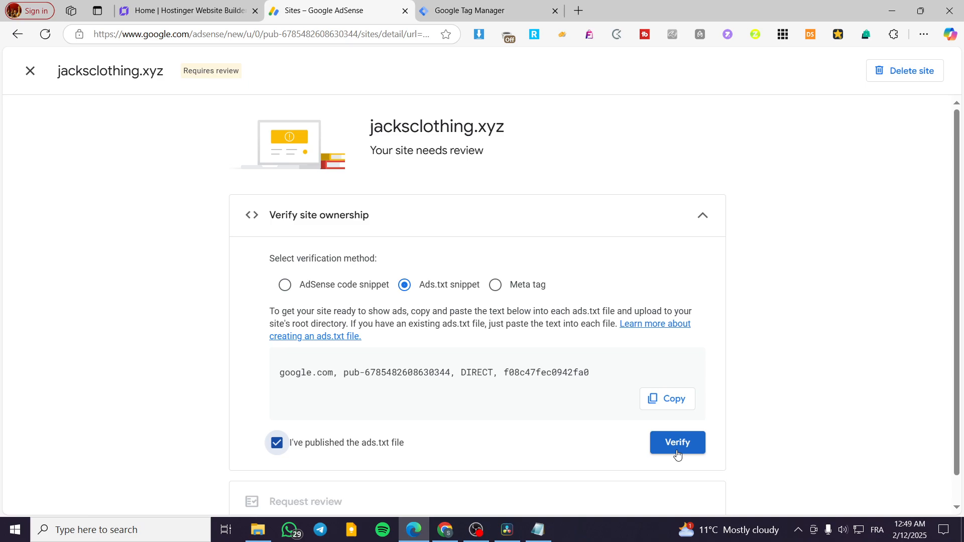
click(677, 441)
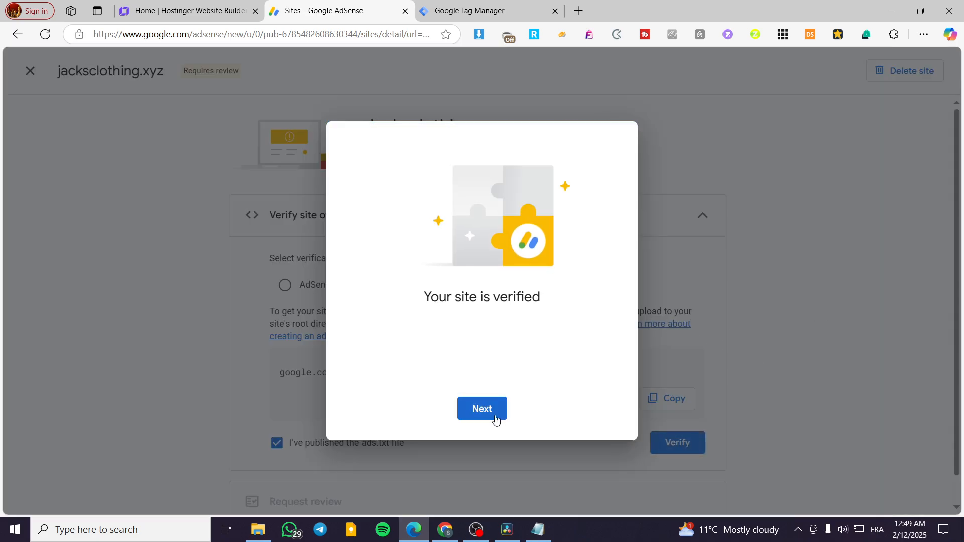
click(481, 409)
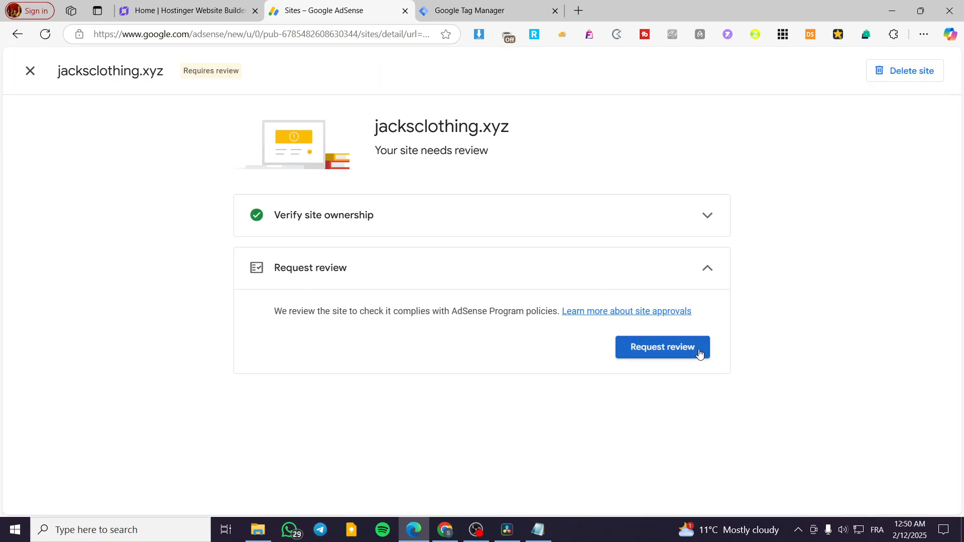
click(661, 347)
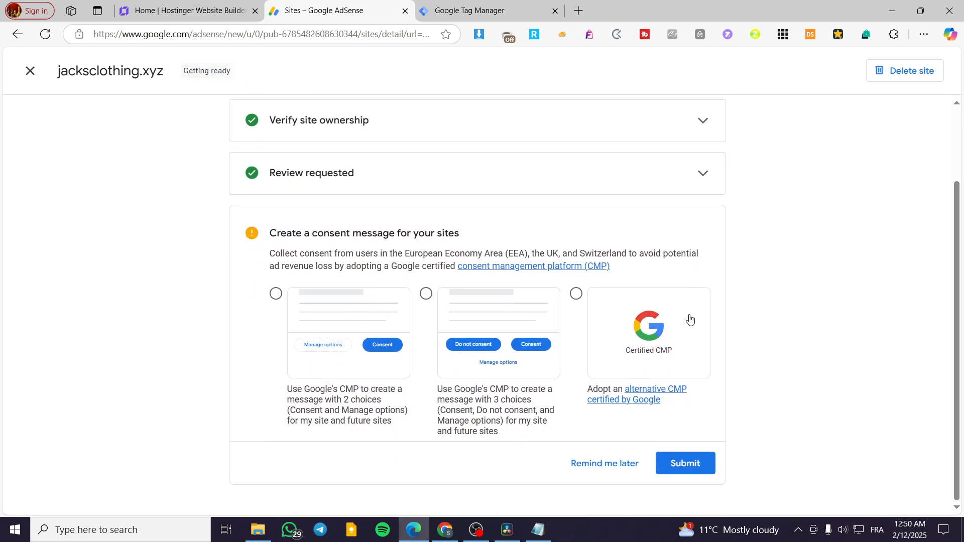
mouse_move(335, 239)
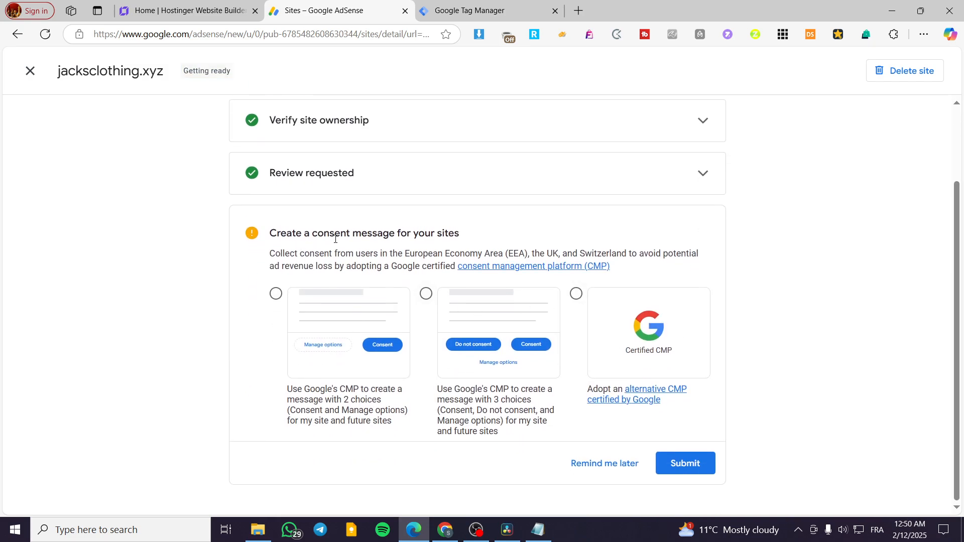
mouse_move(509, 336)
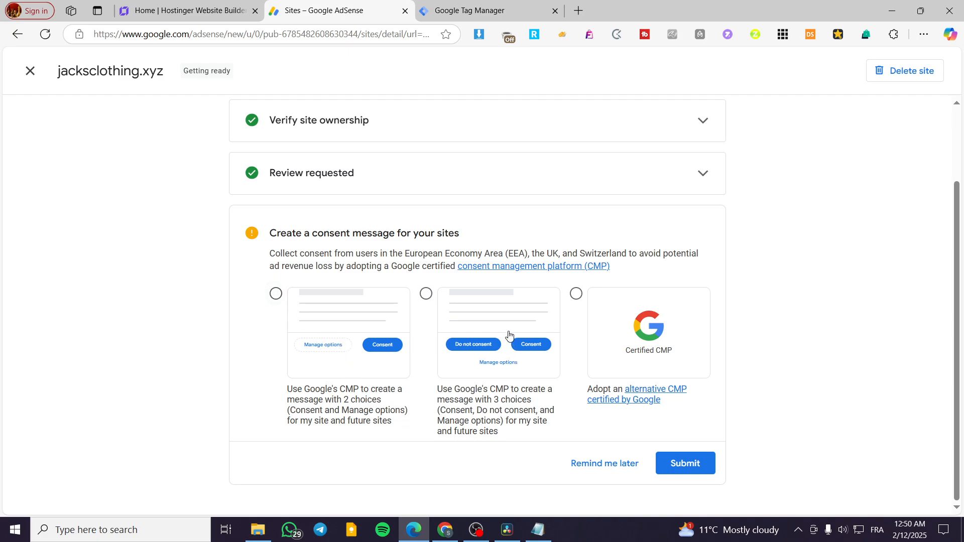
Step: Submit Google's two-choice consent message for the site
click(275, 293)
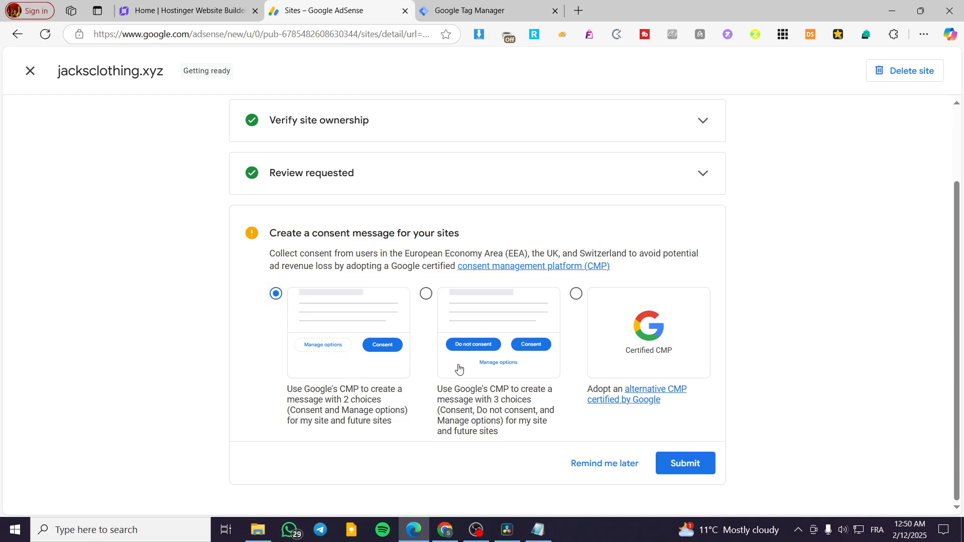
click(683, 462)
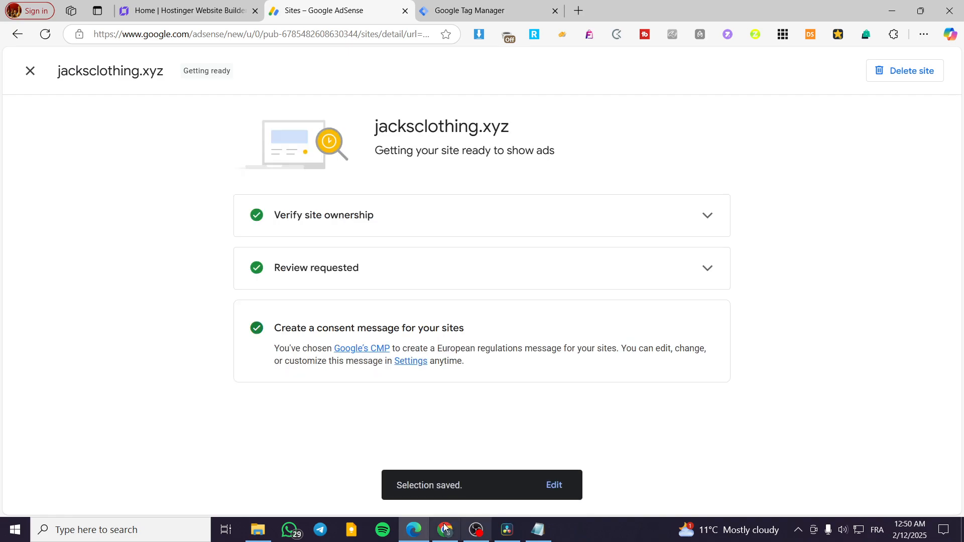
mouse_move(78, 78)
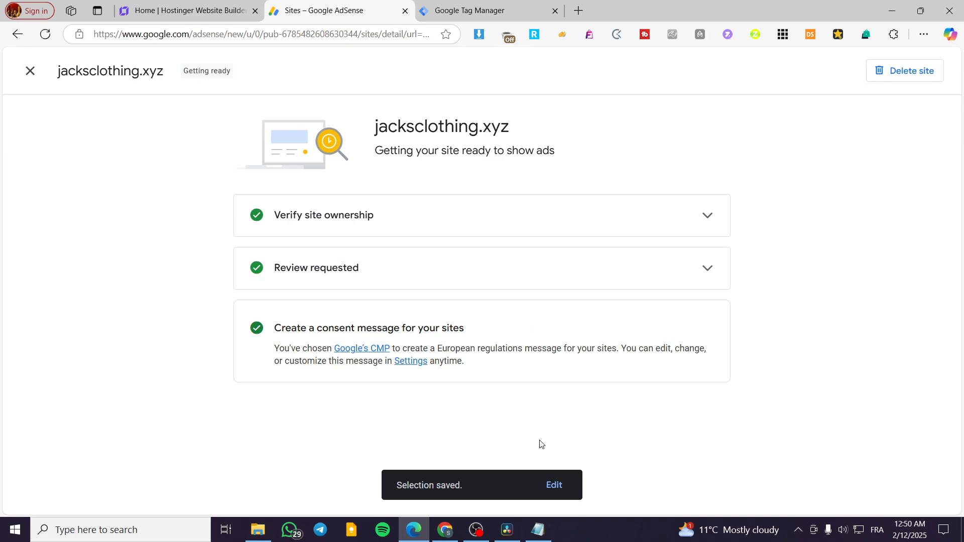
Step: Check the Sites list shows jacksclothing.xyz Getting ready with ads.txt Authorized, then return to the builder
click(29, 70)
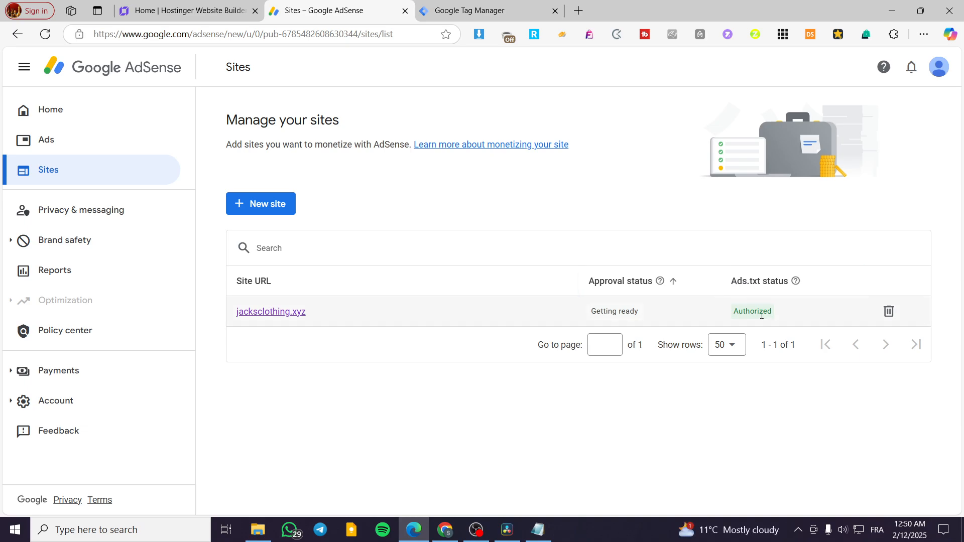
click(185, 10)
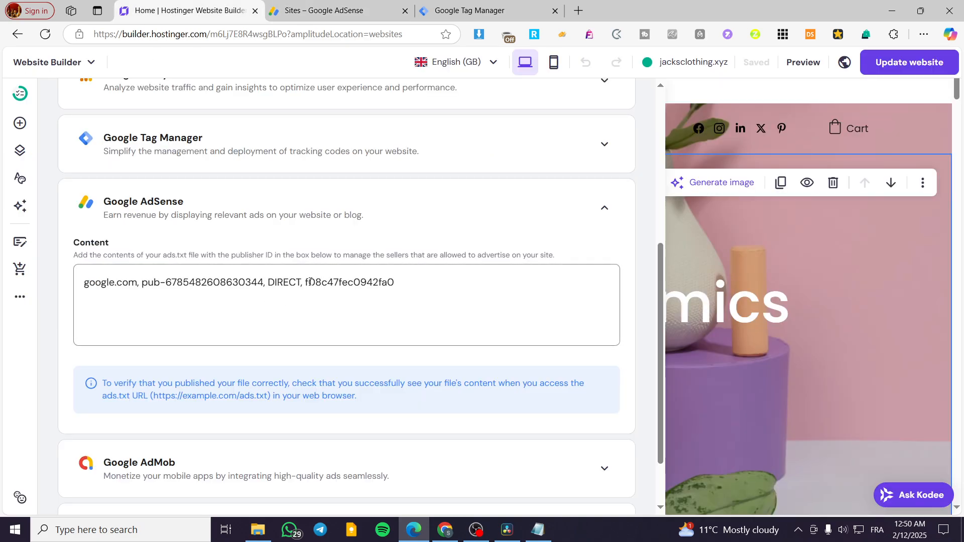
Step: Close the Integrations panel so the Handmade ceramics homepage fills the editor again
click(717, 301)
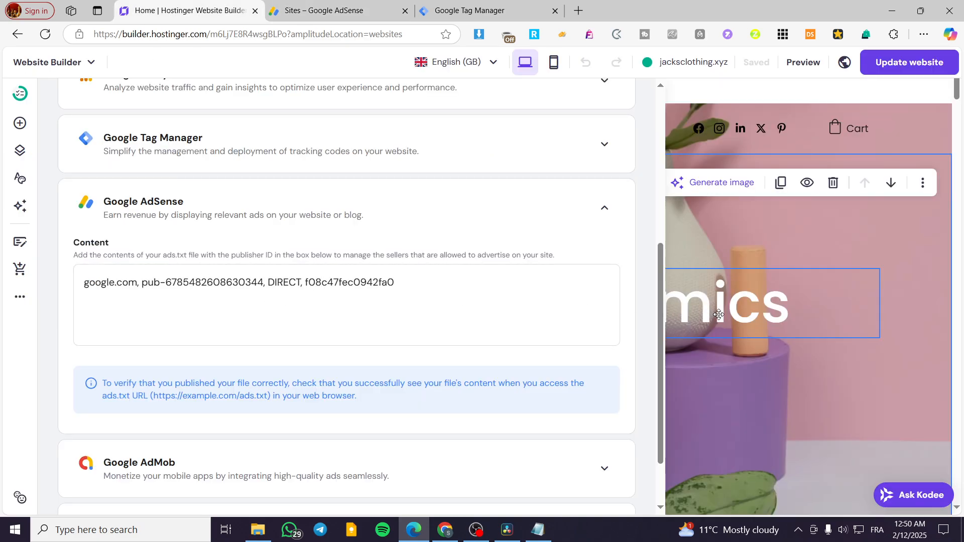
scroll(up, 3)
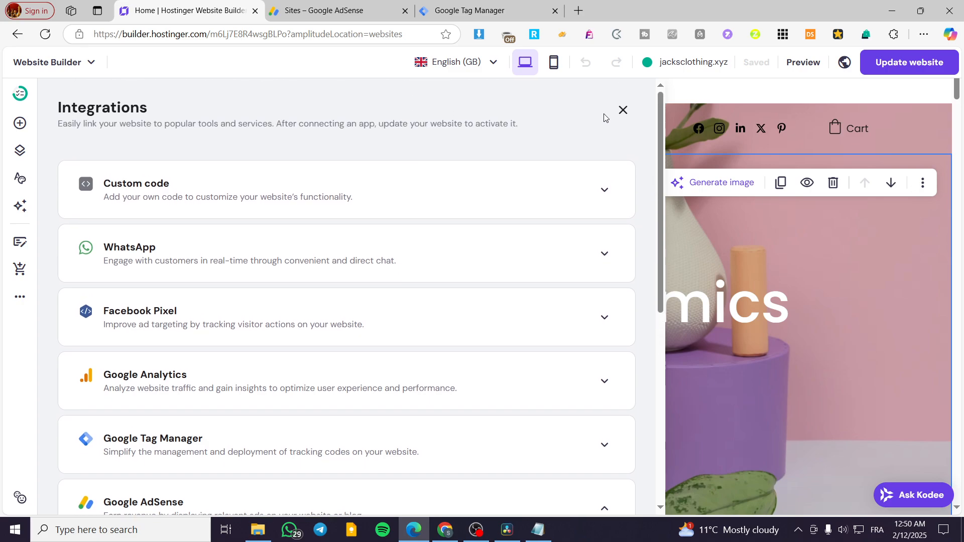
click(622, 110)
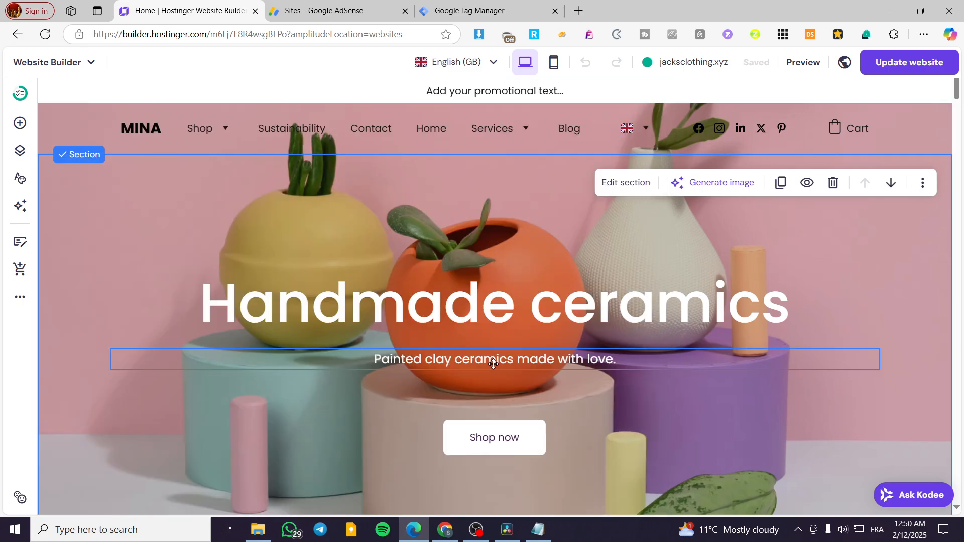